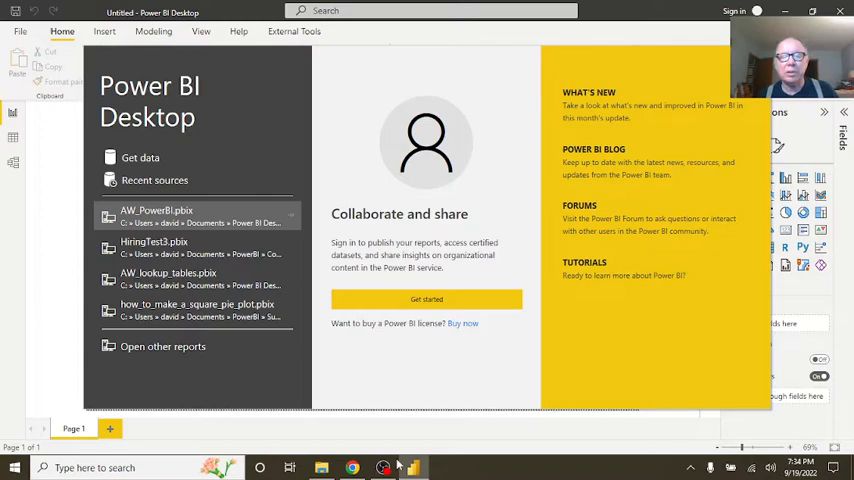
Step: Browse Documents in File Explorer and open the PBI-Cyclist-Baikeshare project folder
left_click(320, 468)
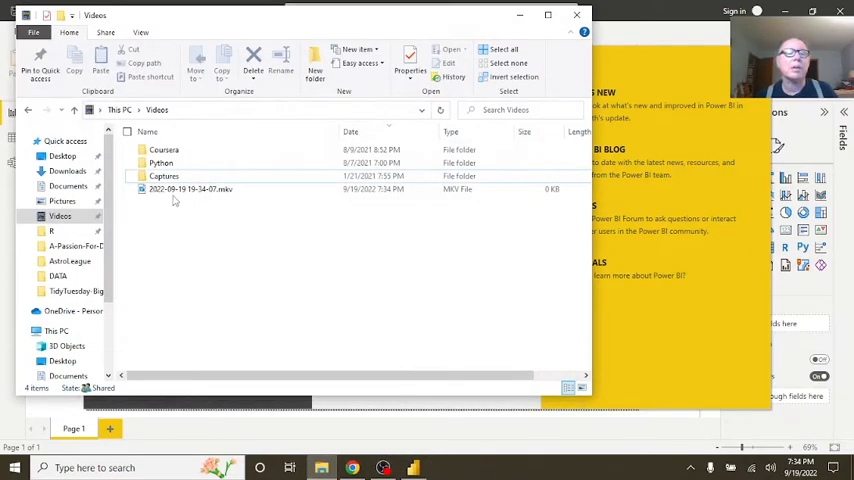
left_click(68, 186)
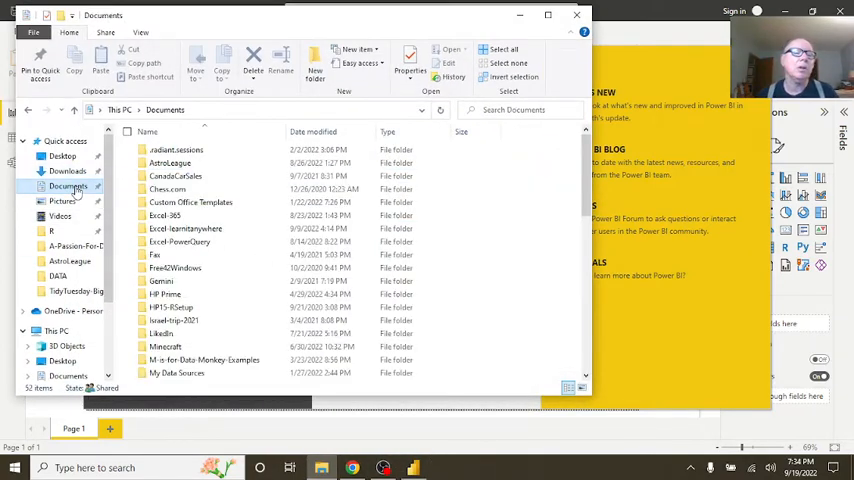
scroll("down", 3)
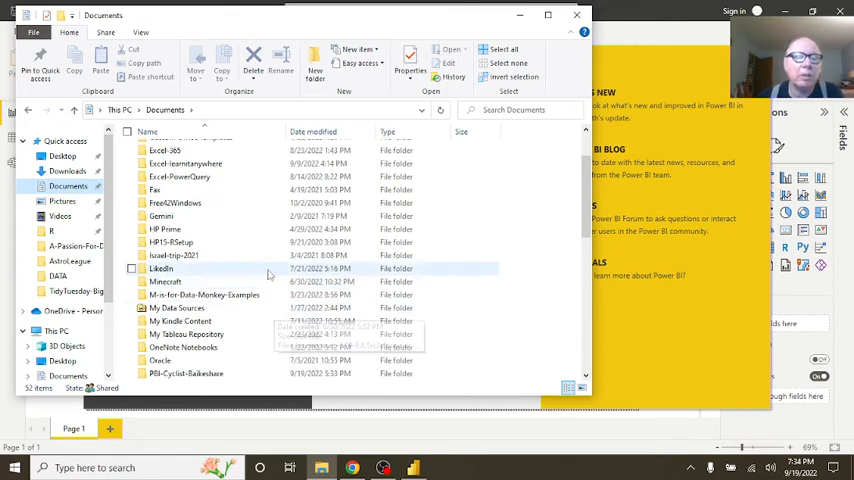
scroll("down", 3)
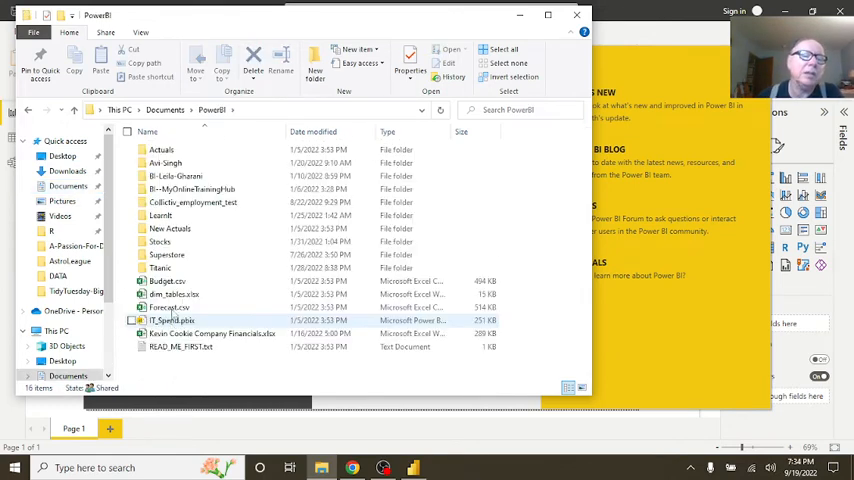
left_click(190, 188)
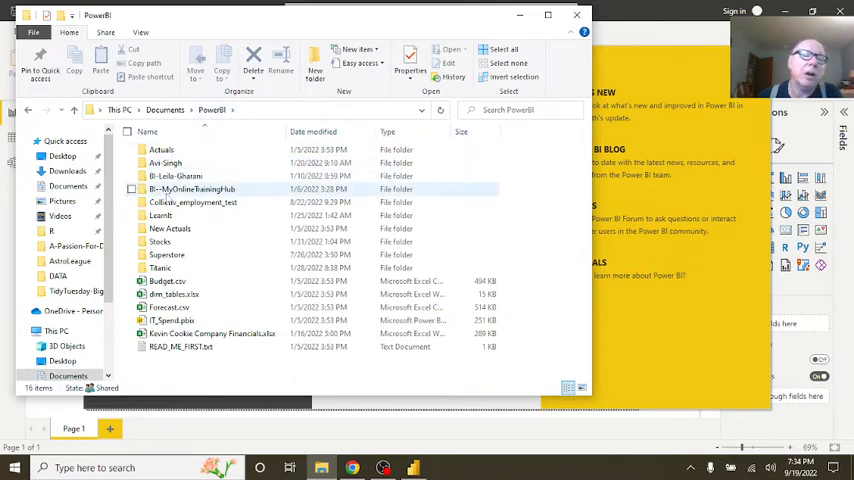
left_click(168, 254)
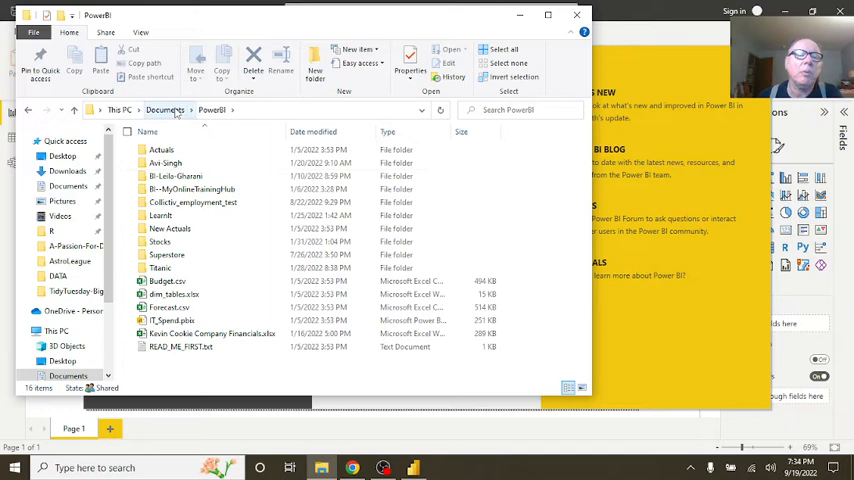
left_click(164, 110)
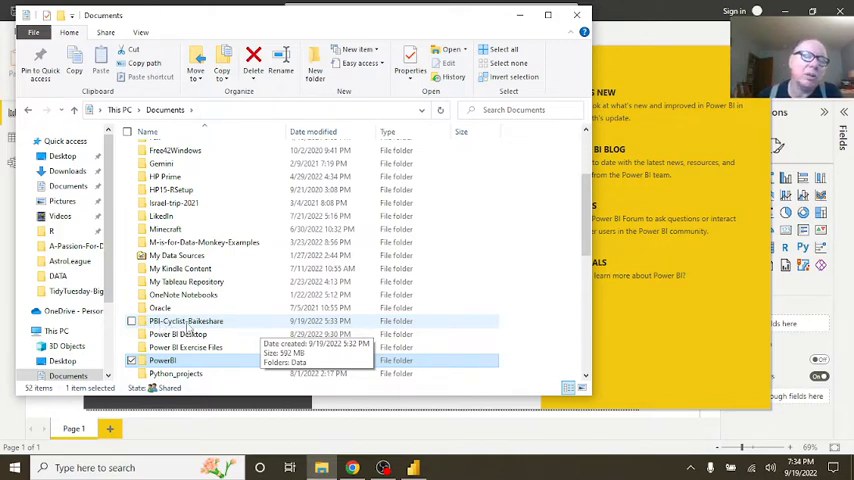
double_click(184, 320)
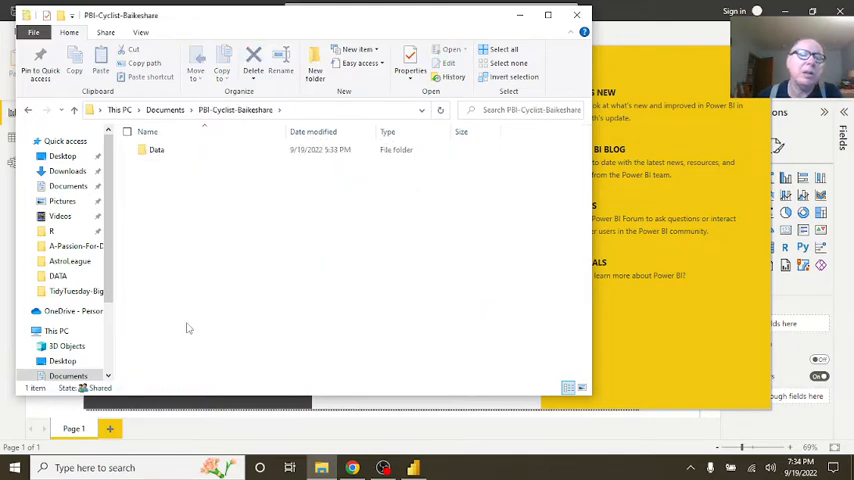
Step: Open the Data subfolder and look through its trip CSV files
left_click(156, 150)
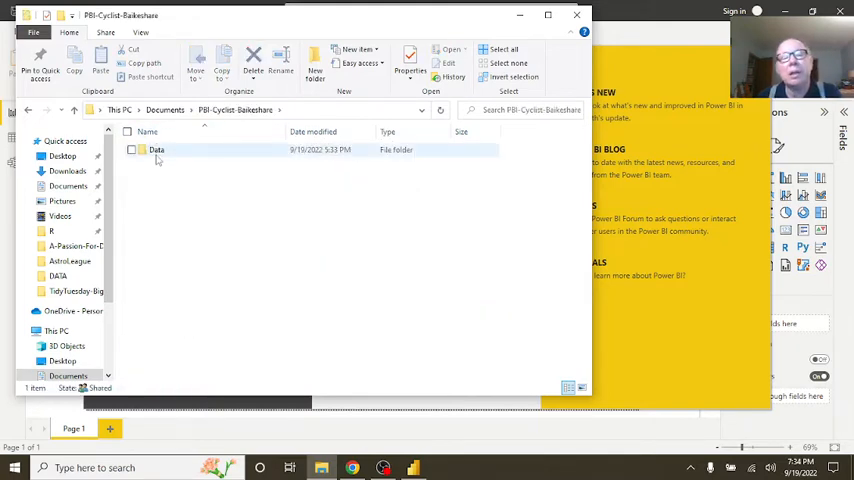
double_click(156, 148)
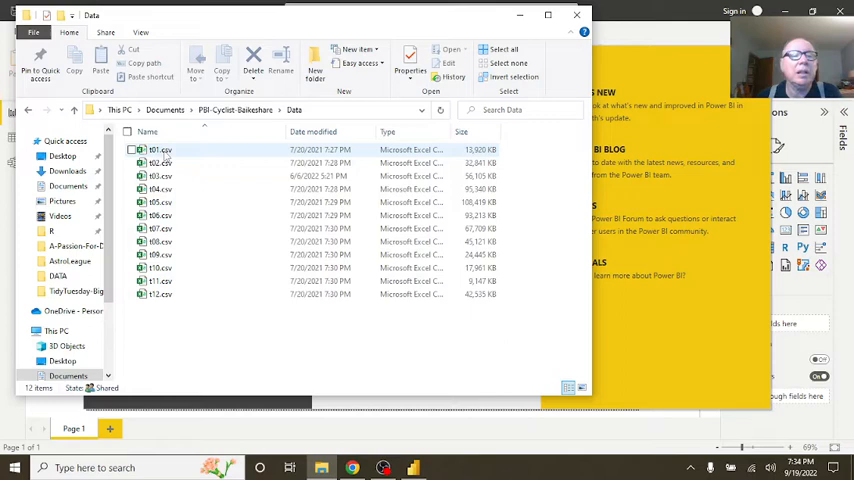
left_click(160, 280)
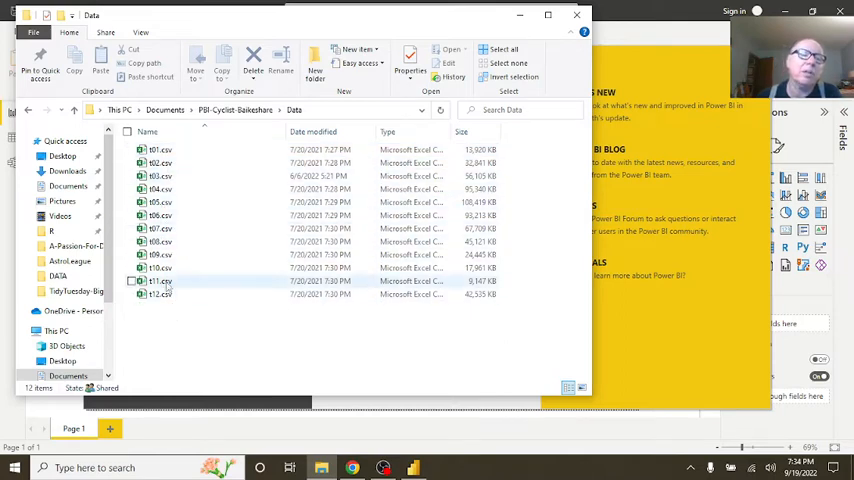
left_click(160, 176)
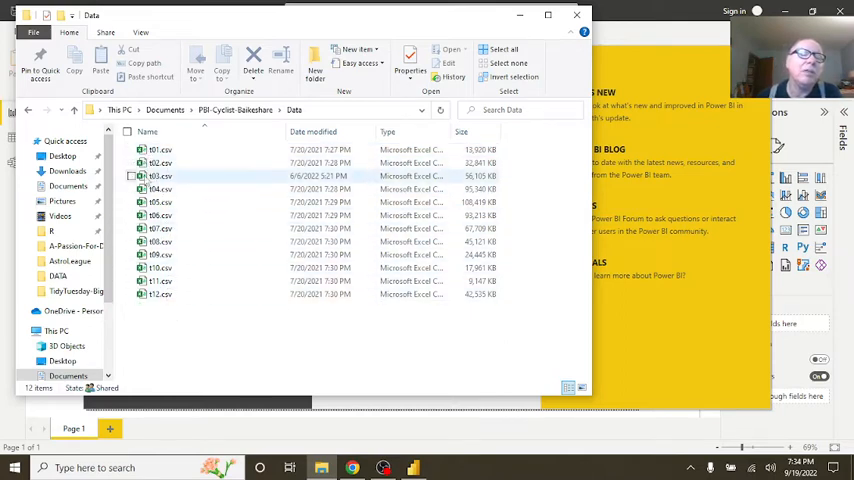
left_click(160, 162)
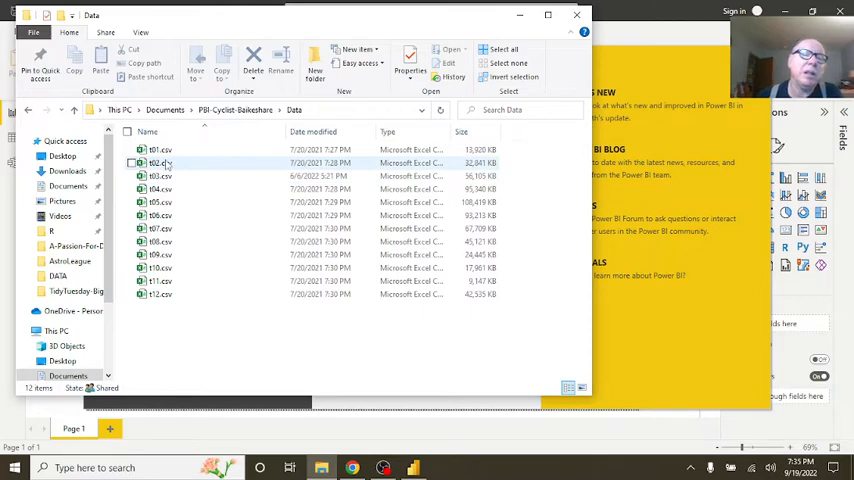
mouse_move(160, 164)
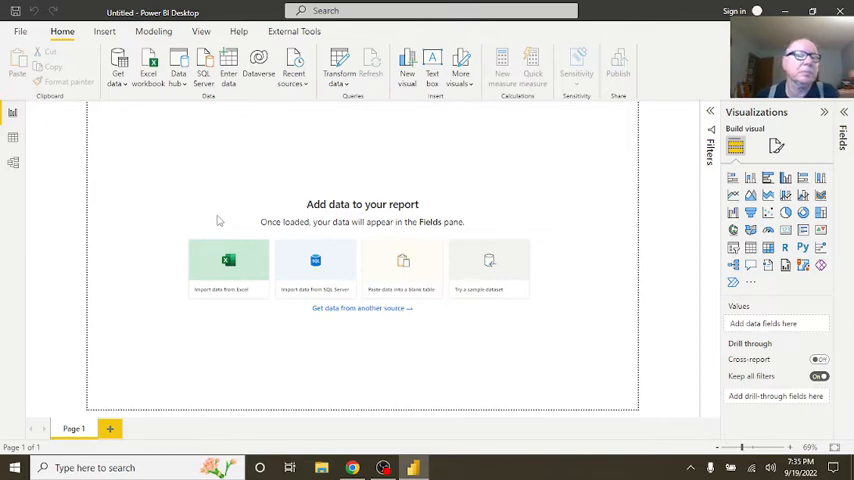
Step: Start a Folder data source in Power BI and browse for the folder to load
left_click(118, 72)
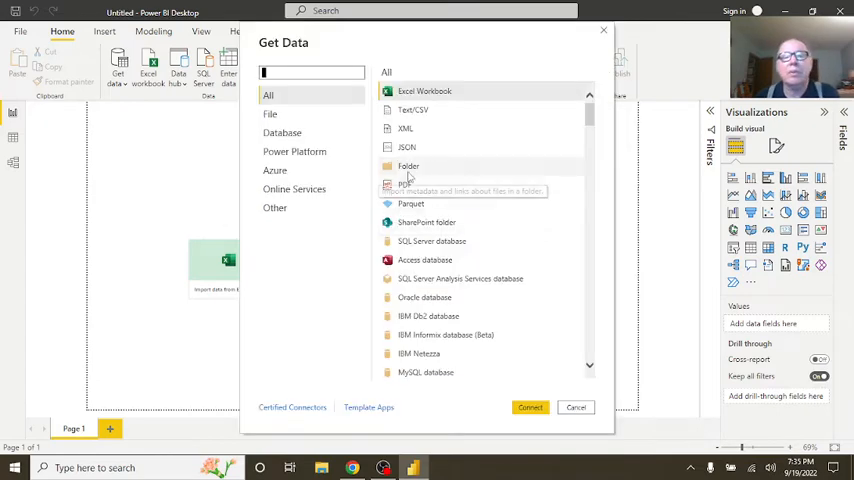
left_click(576, 408)
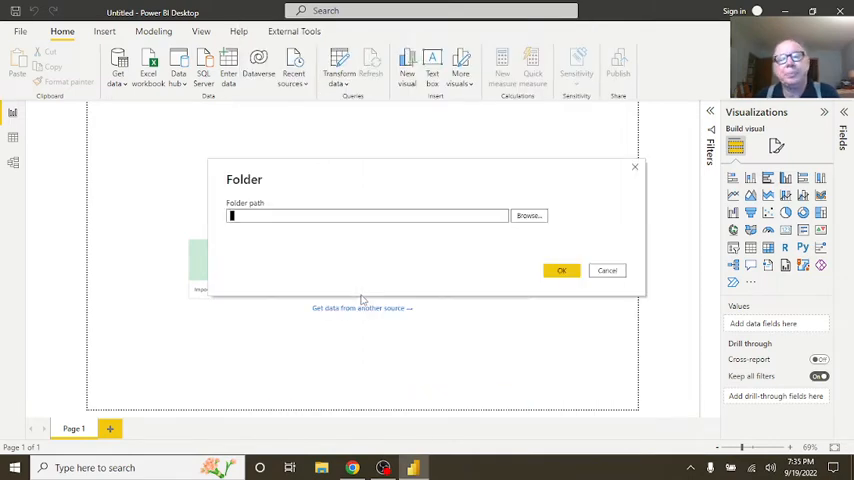
left_click(528, 216)
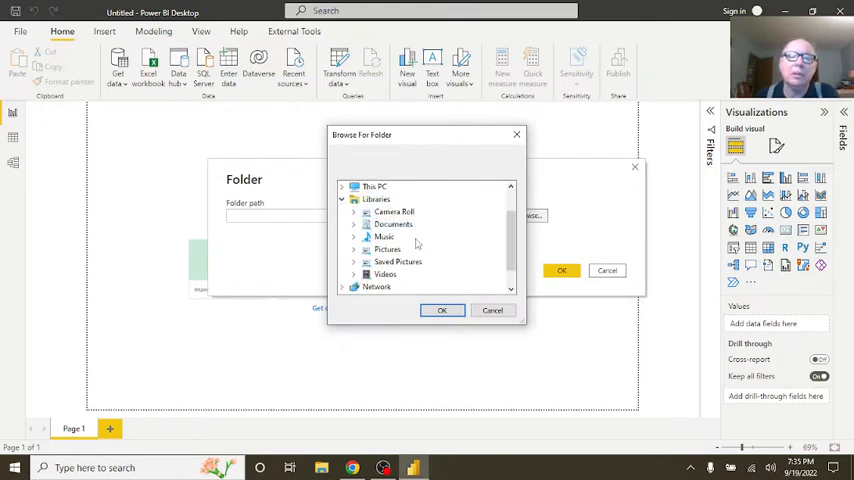
Step: Choose Documents\PBI-Cyclist-Baikeshare\Data and connect so its CSV file list appears
left_click(352, 200)
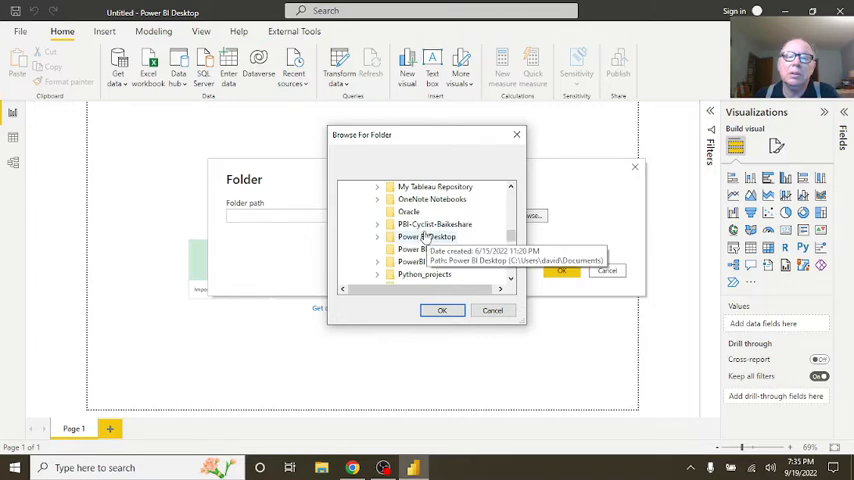
left_click(434, 248)
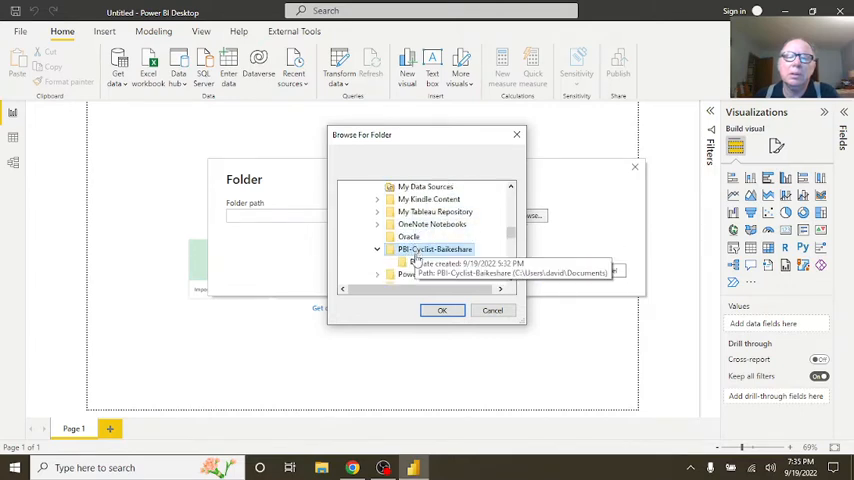
left_click(378, 250)
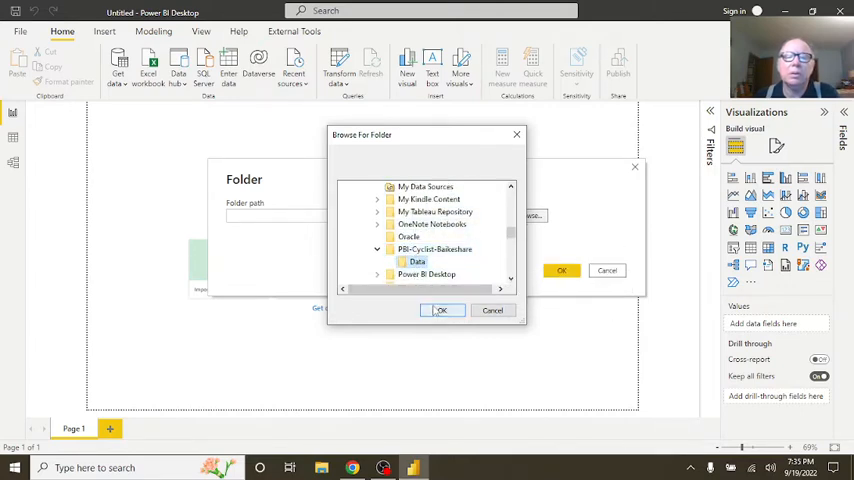
left_click(440, 310)
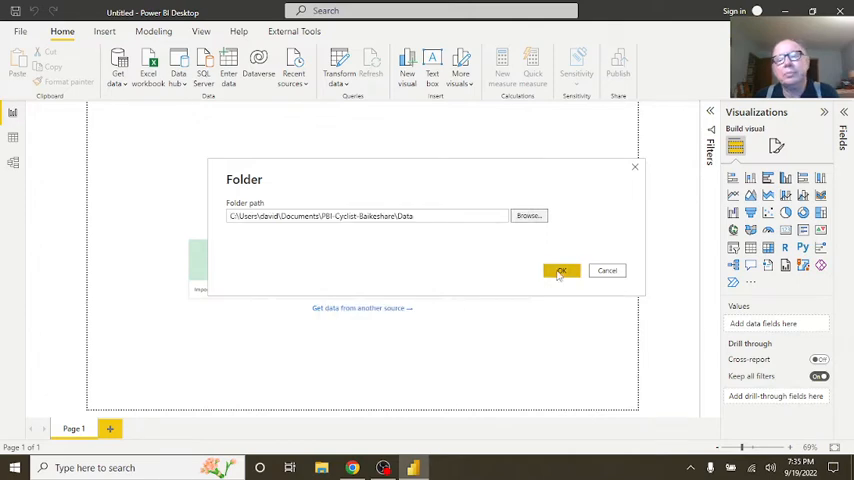
left_click(560, 270)
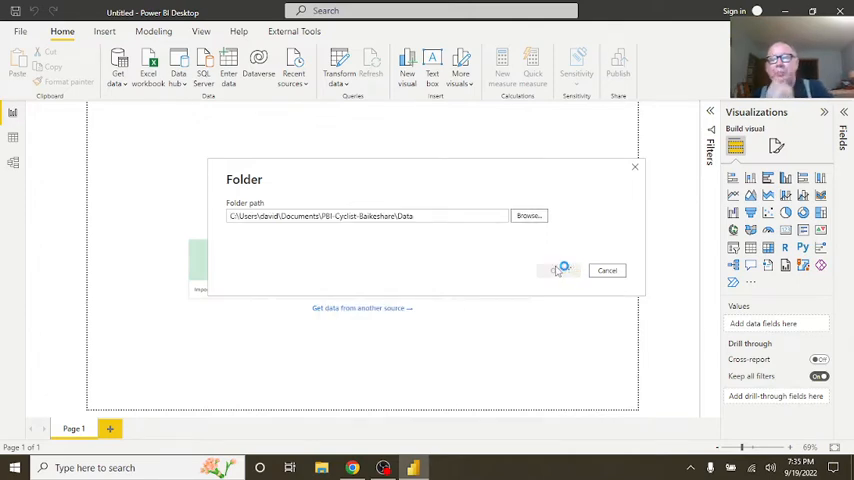
left_click(556, 270)
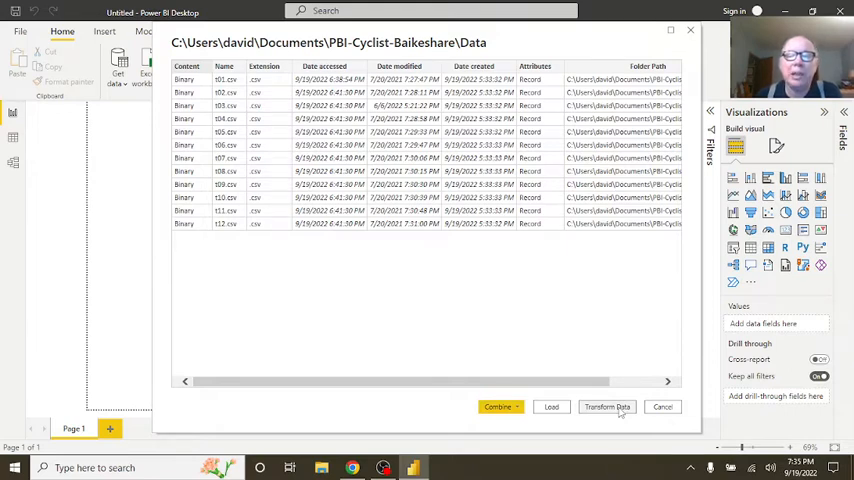
Step: Send the folder's file list to the Power Query Editor via Transform Data
left_click(662, 406)
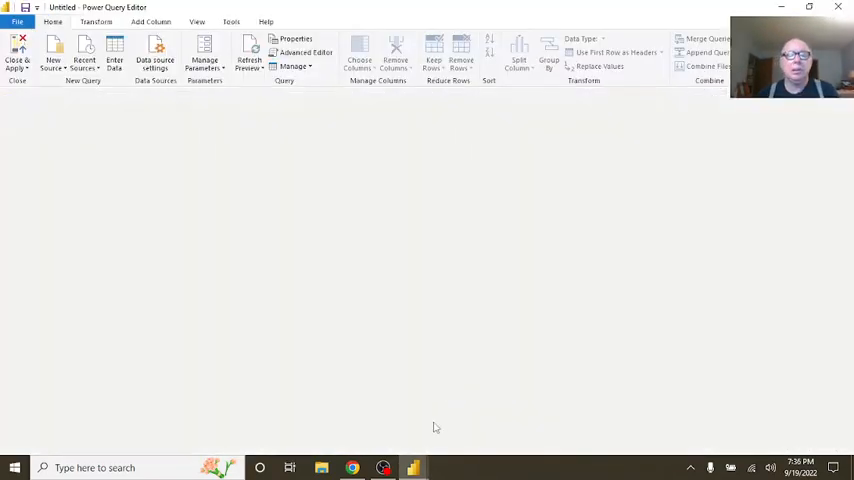
left_click(352, 468)
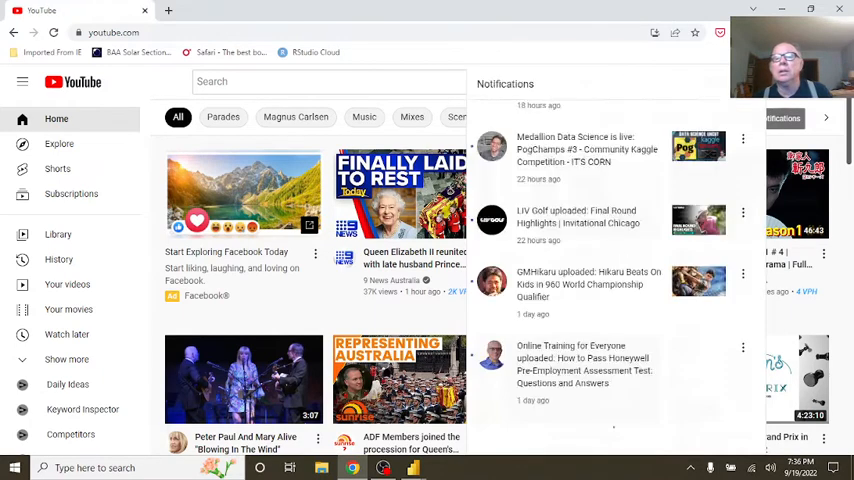
Step: Dismiss the YouTube notifications and return to the Power Query Editor's Data query
scroll("down", 3)
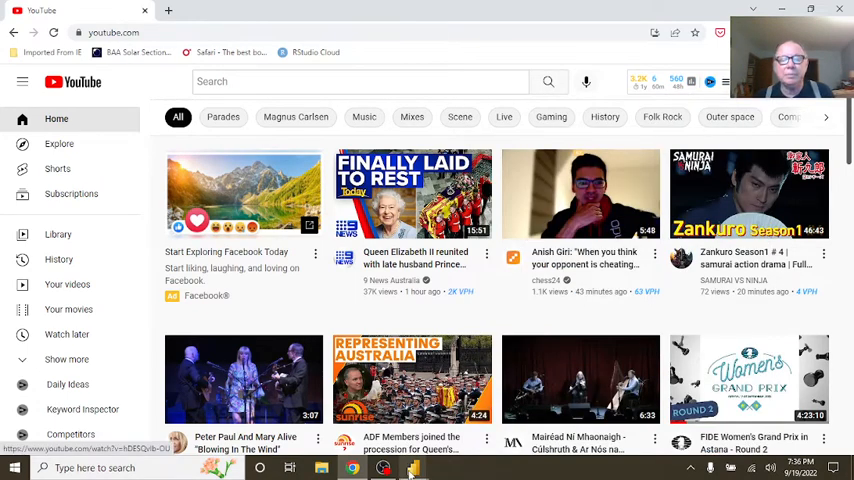
left_click(412, 468)
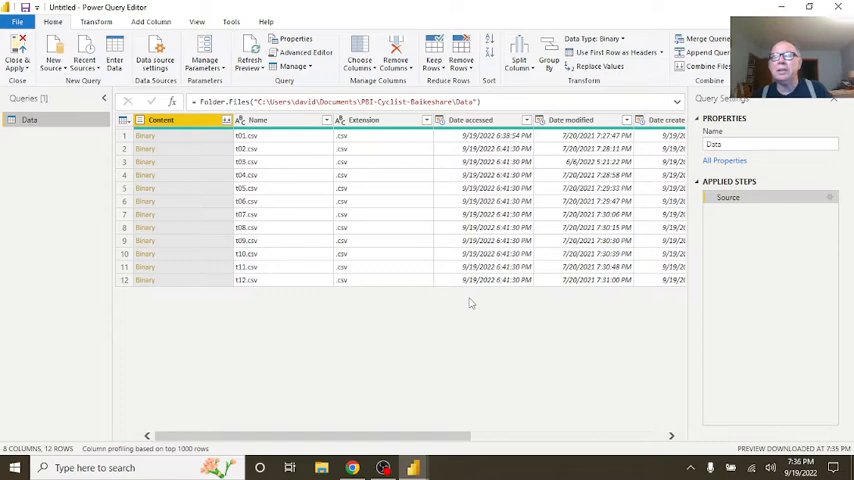
mouse_move(340, 248)
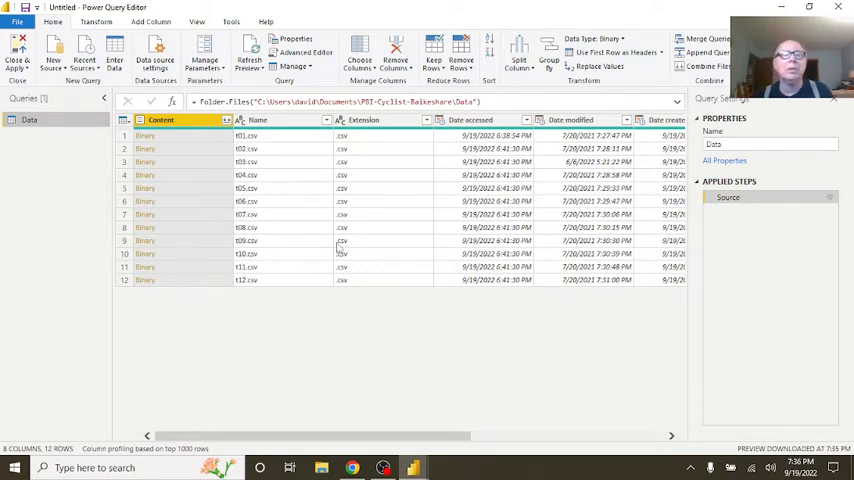
mouse_move(268, 180)
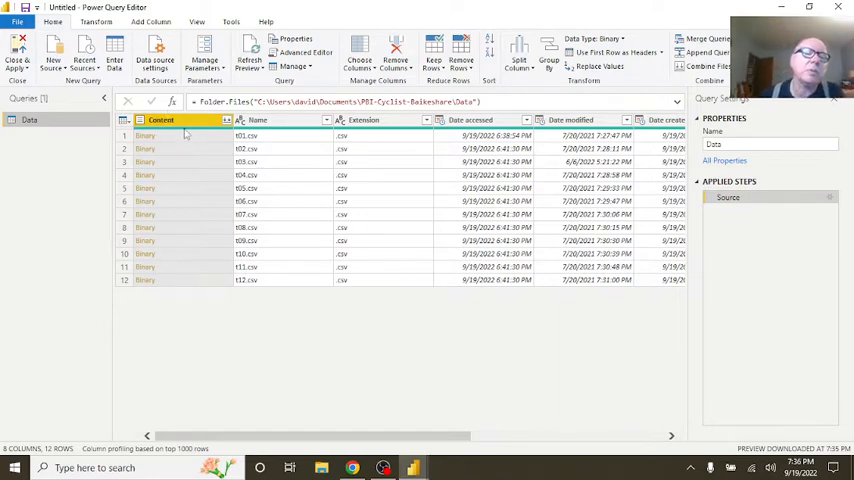
mouse_move(176, 238)
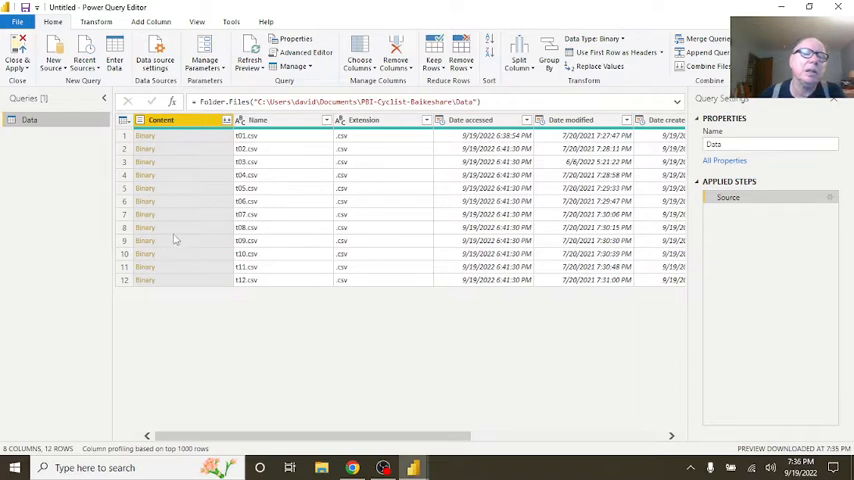
mouse_move(602, 174)
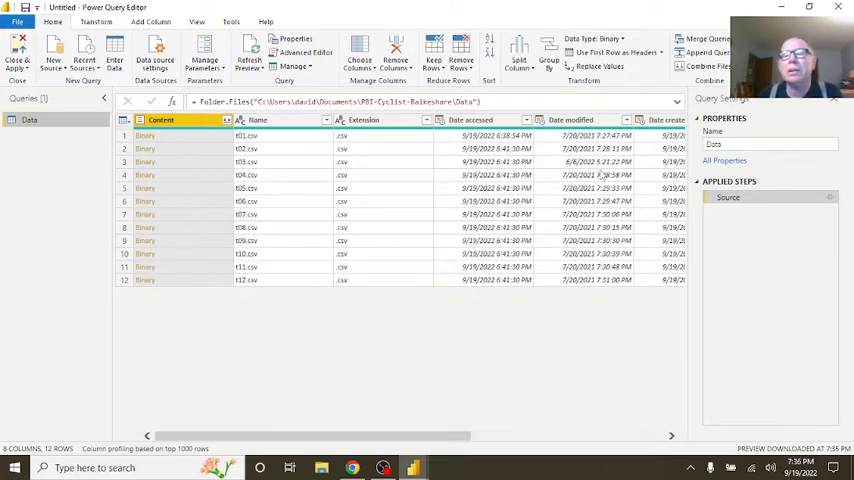
mouse_move(342, 150)
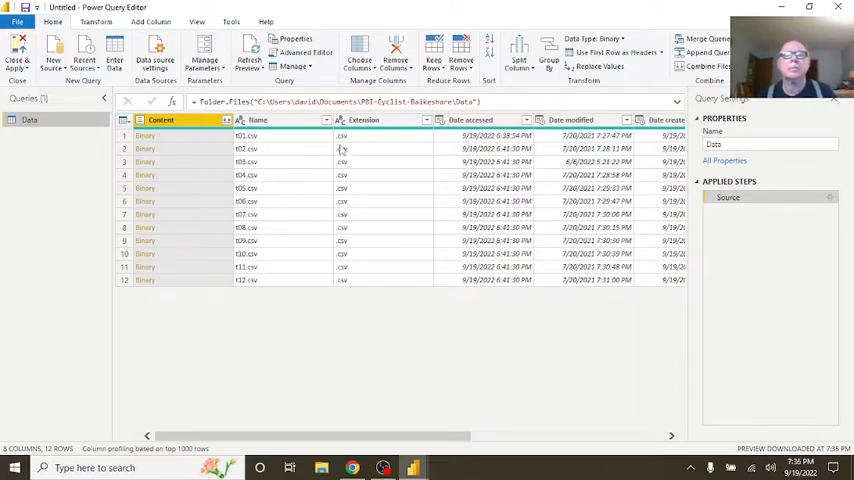
mouse_move(436, 136)
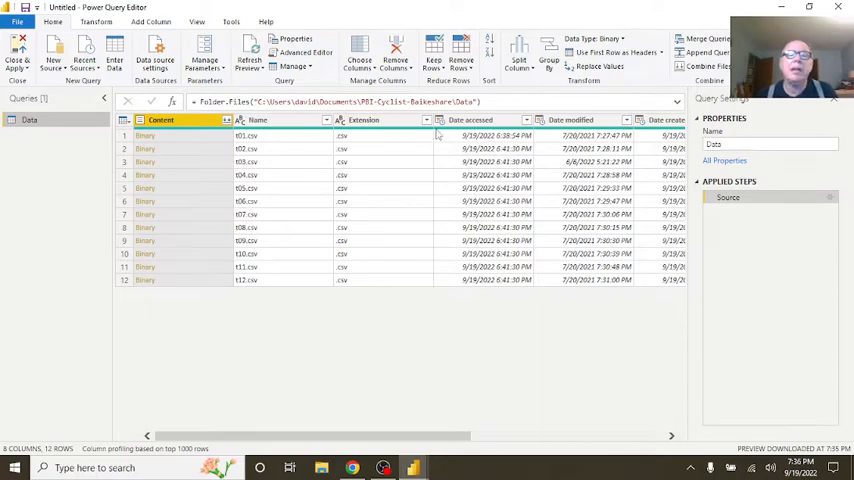
Step: Filter the Extension column with a text filter so only rows equal to .csv remain
left_click(428, 120)
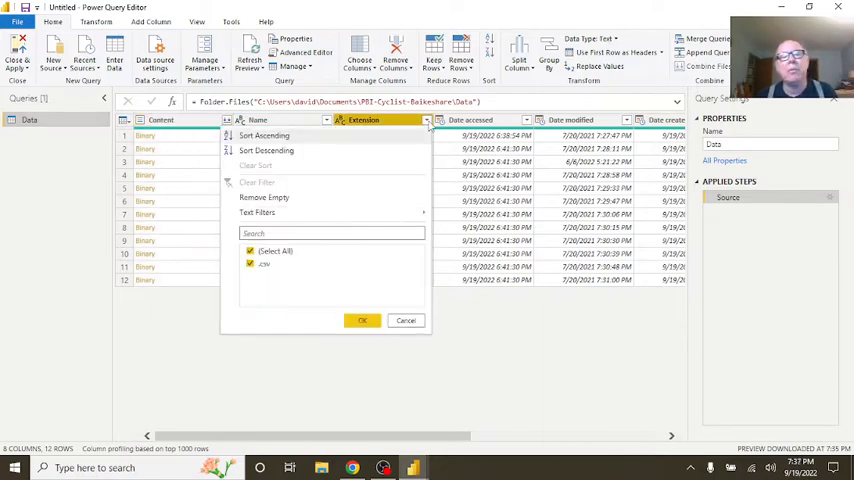
left_click(256, 212)
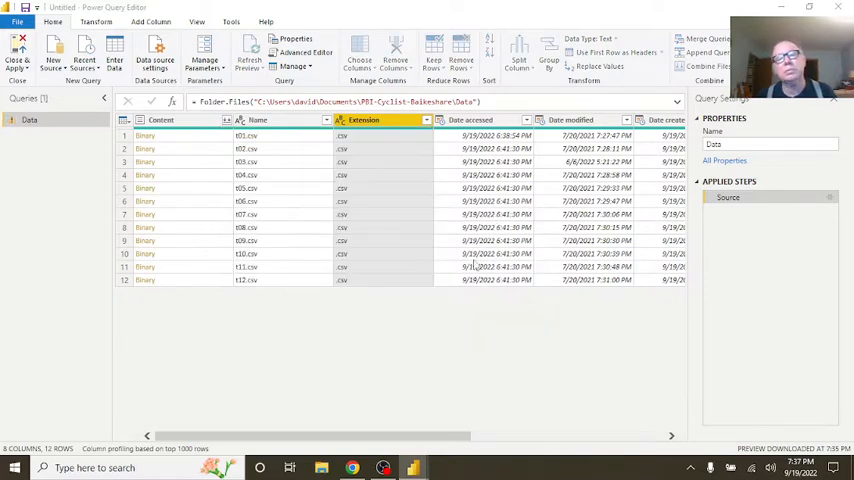
left_click(426, 120)
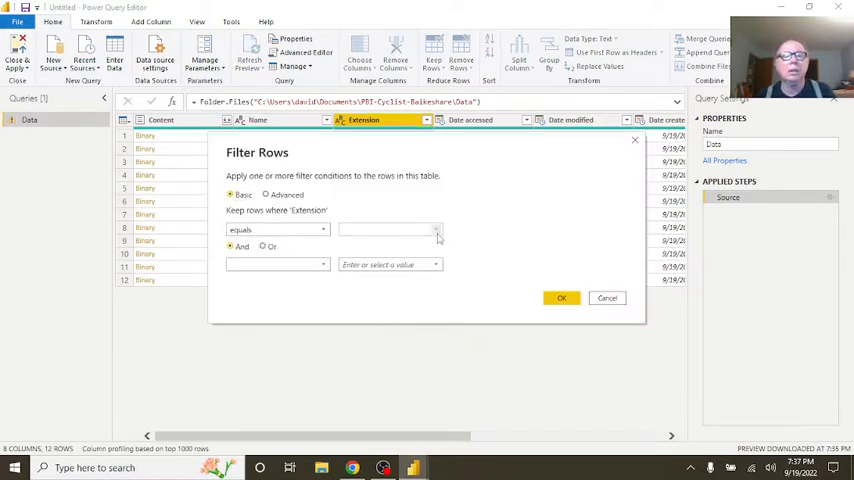
type(".csv")
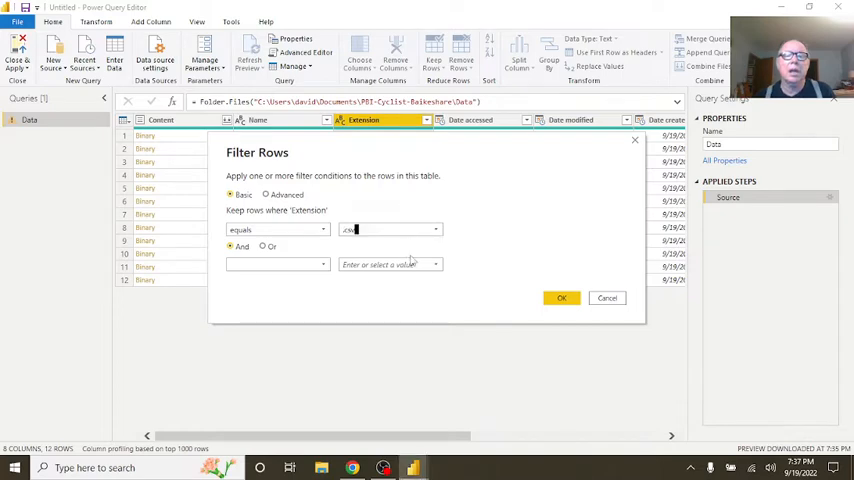
left_click(560, 298)
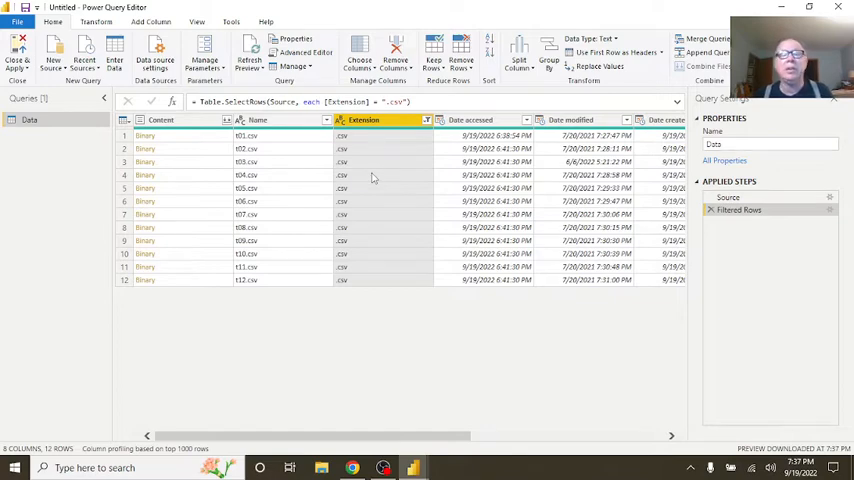
left_click(160, 120)
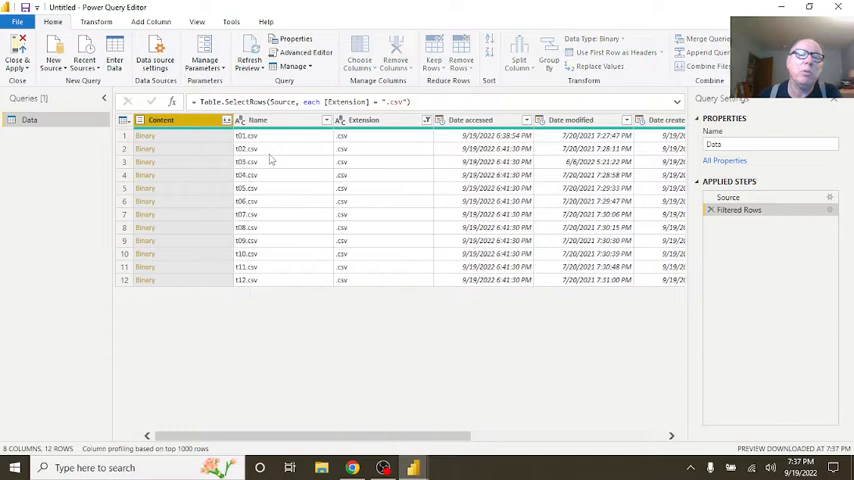
Step: Combine the Content of all CSV files into one trip table and scan its columns
left_click(396, 50)
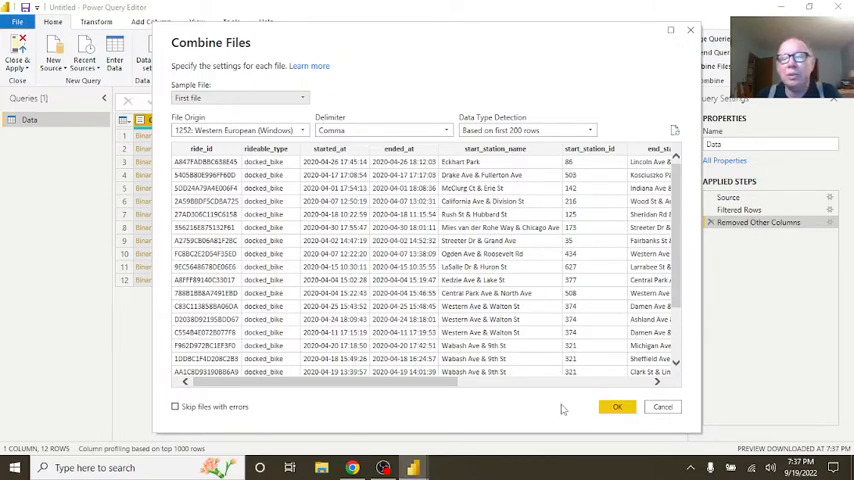
left_click(616, 408)
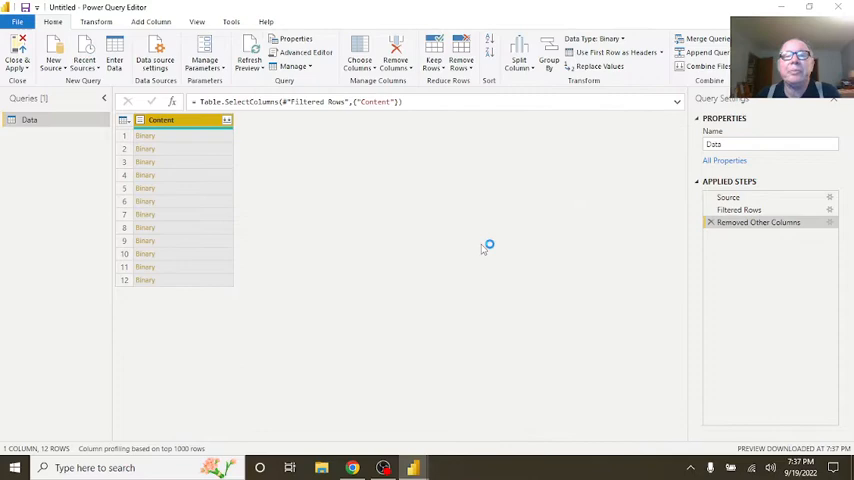
mouse_move(482, 236)
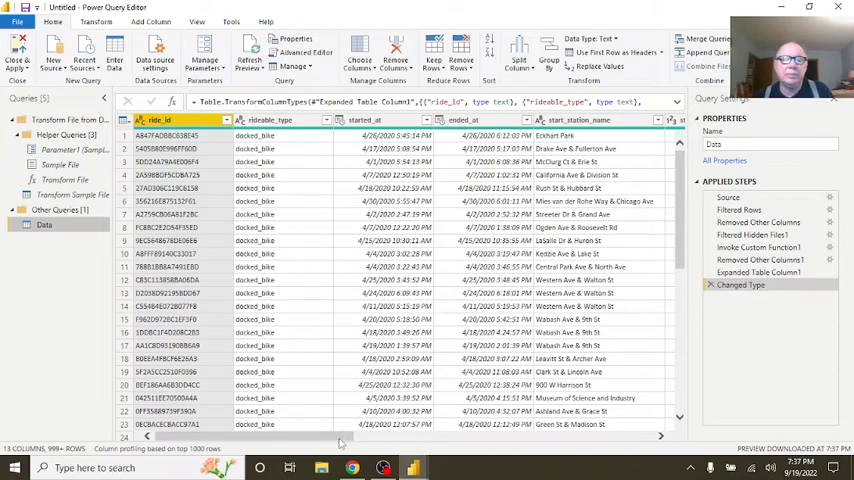
scroll("right", 3)
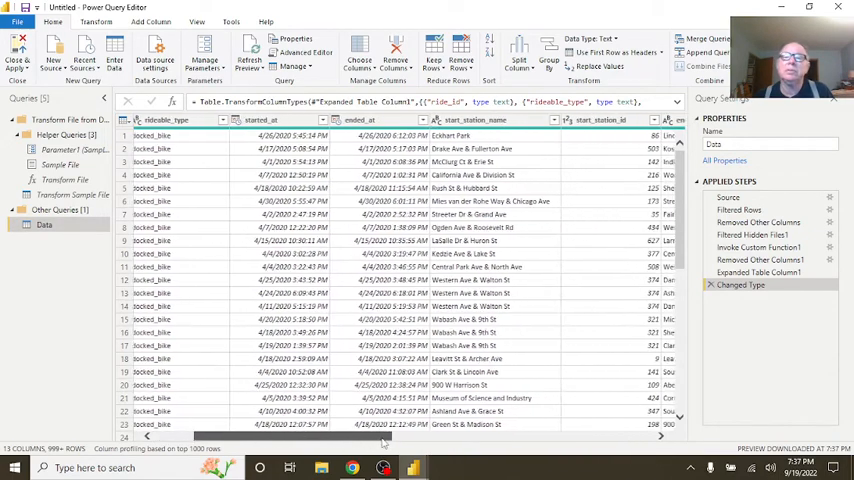
scroll("right", 3)
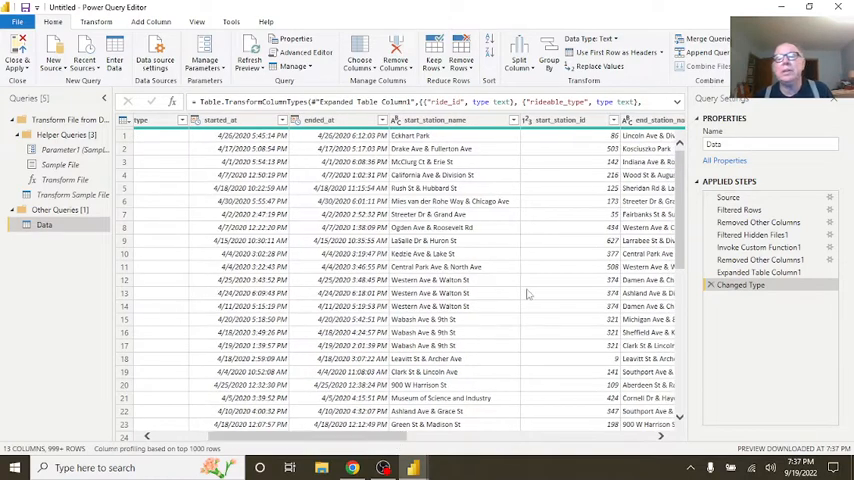
mouse_move(472, 356)
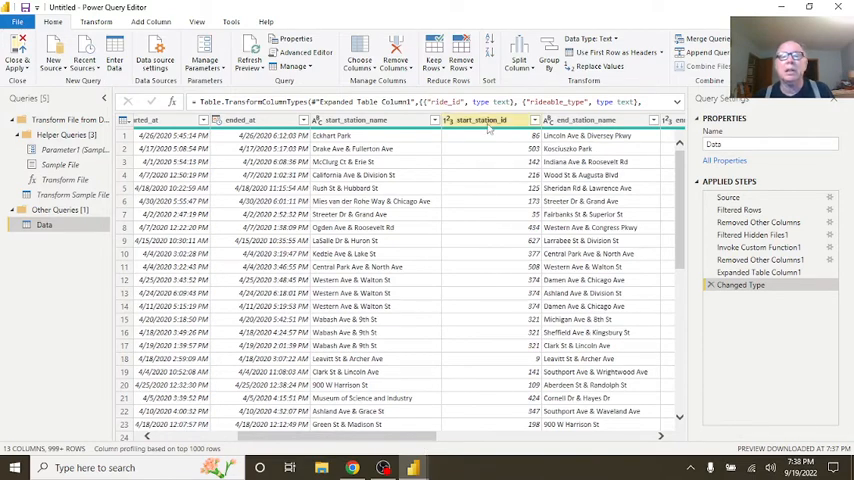
Step: Remove the start_station_id and end_station_id columns from the combined table
right_click(482, 120)
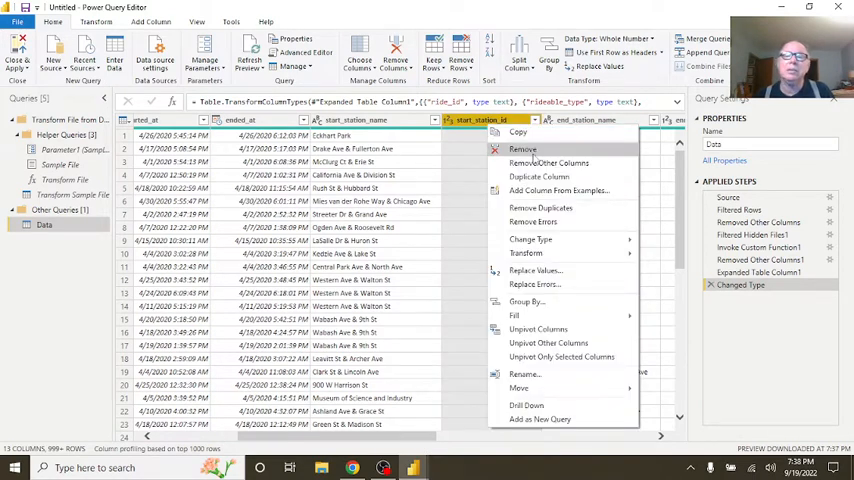
left_click(536, 164)
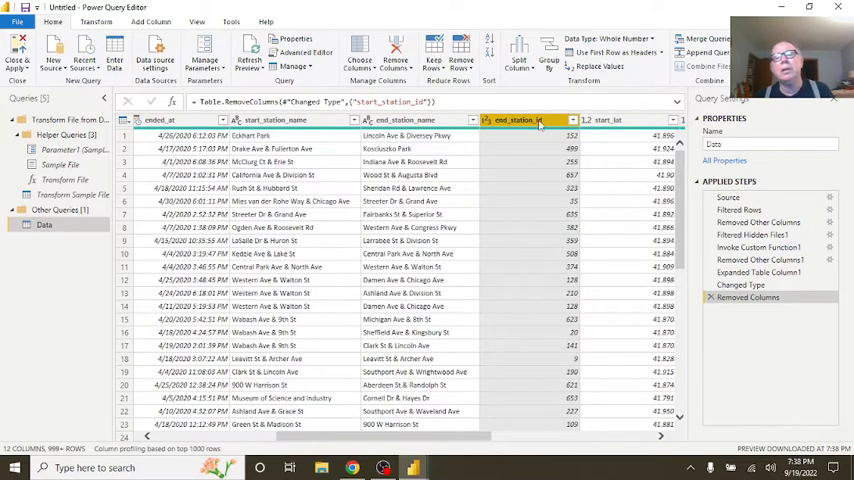
right_click(516, 120)
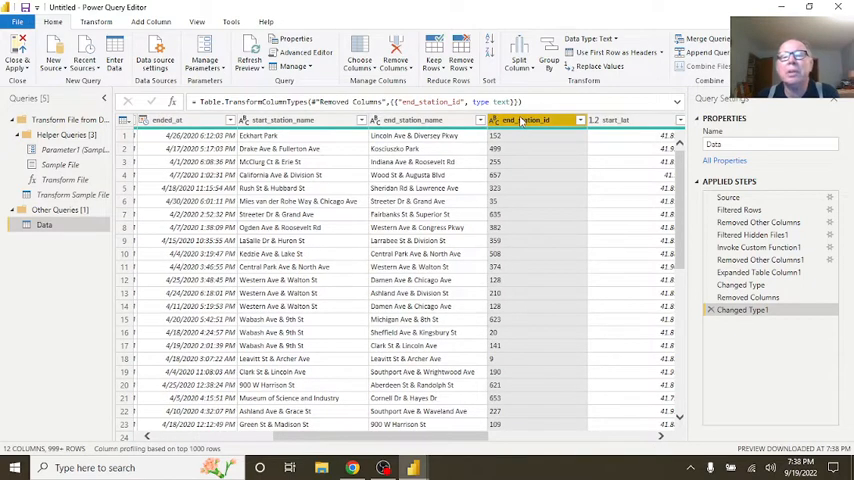
right_click(524, 120)
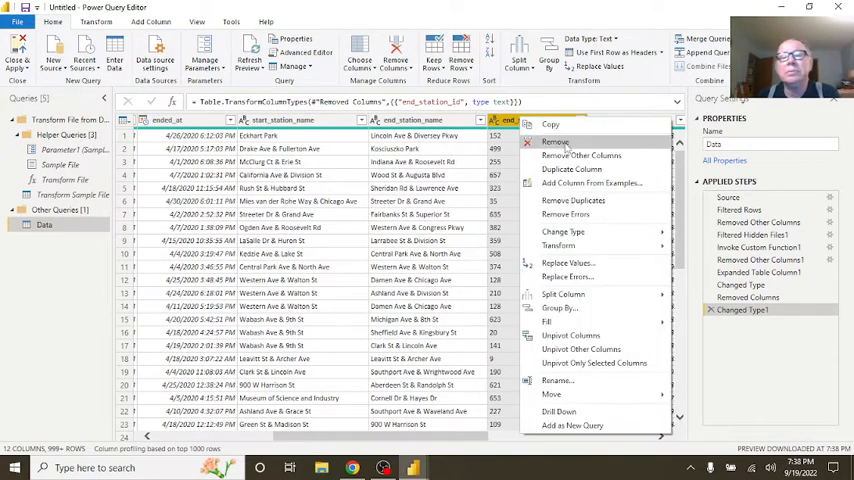
left_click(556, 142)
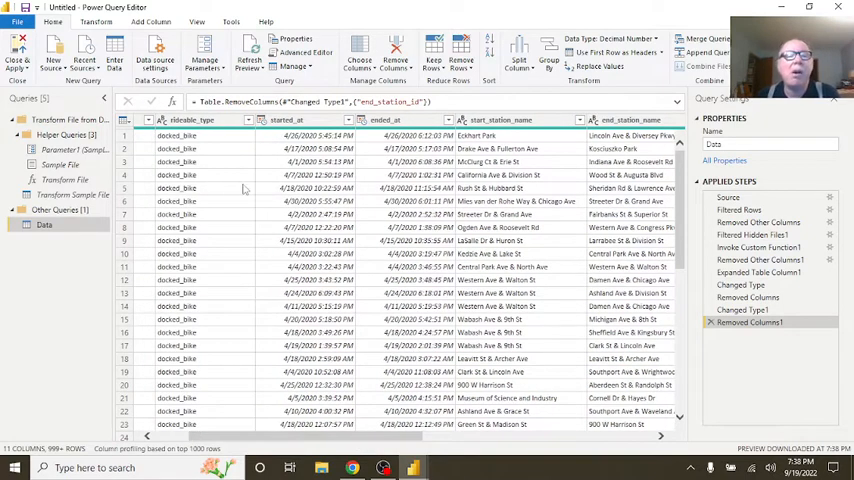
Step: Count the table's rows (about 5.4 million rides), then delete the count step
scroll("left", 3)
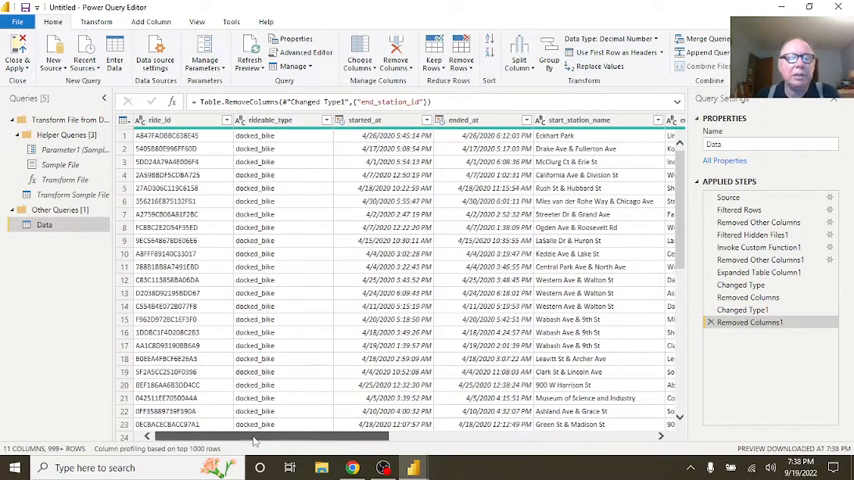
left_click(96, 22)
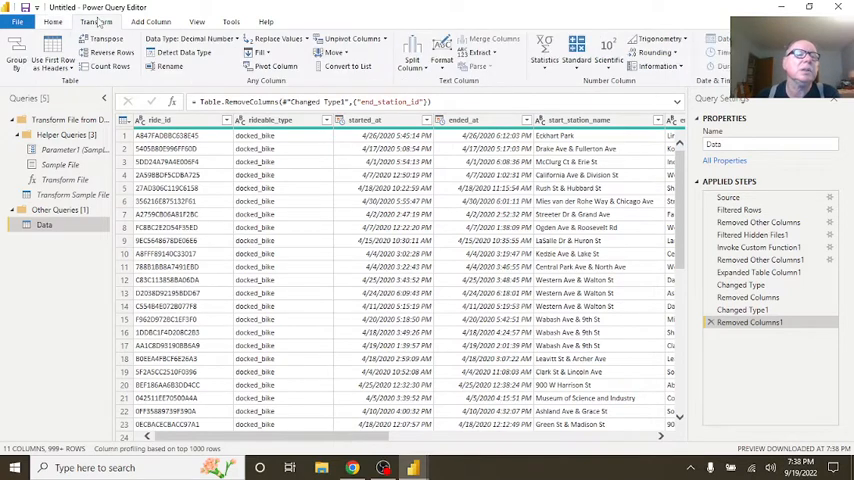
left_click(110, 66)
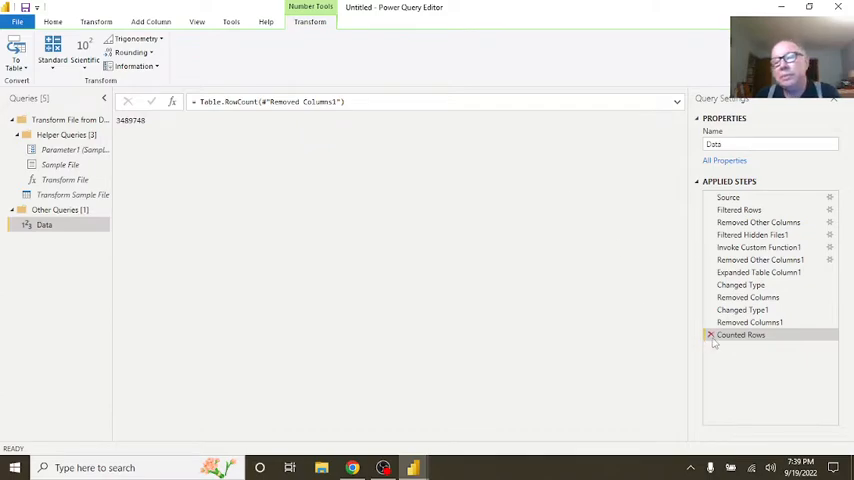
left_click(750, 322)
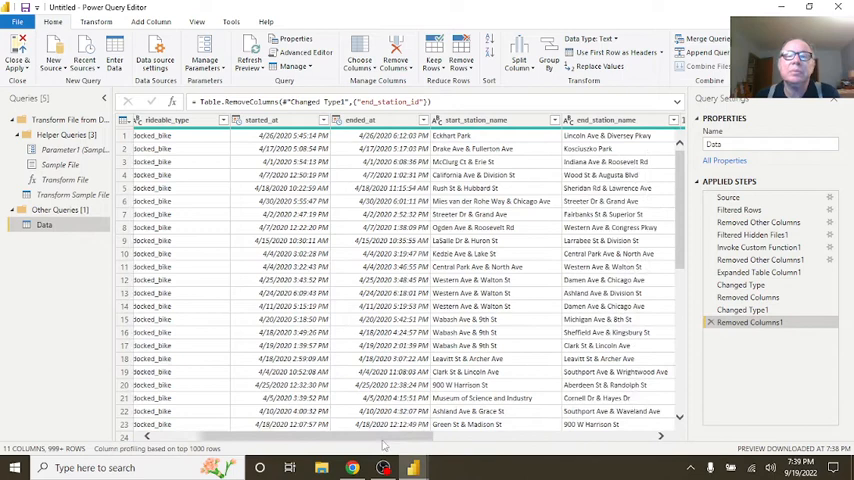
Step: Filter start_station_name to (blank) only and count how many such trips exist
left_click(490, 120)
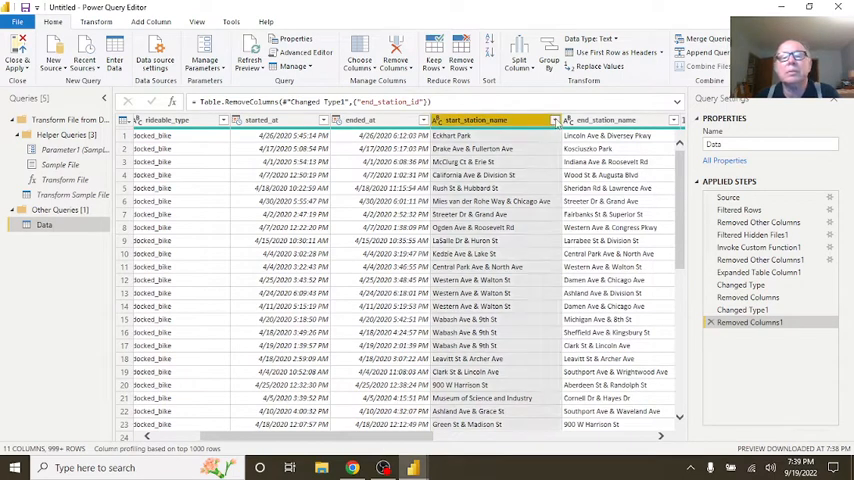
left_click(552, 120)
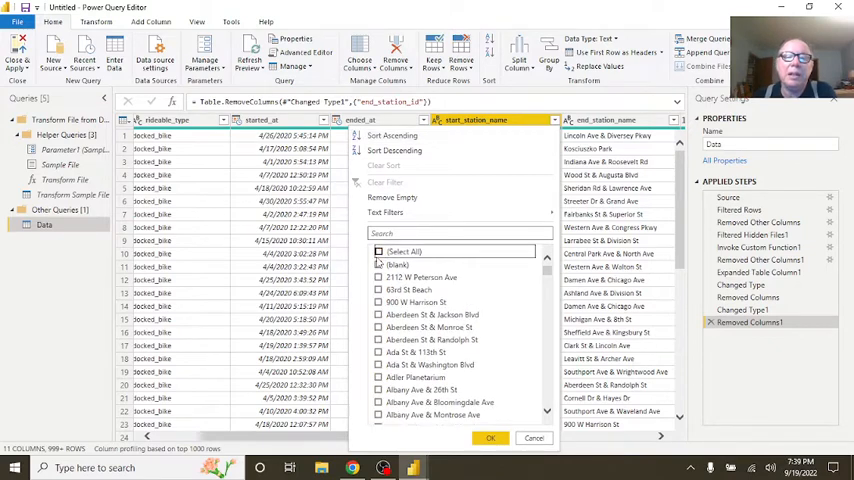
left_click(378, 264)
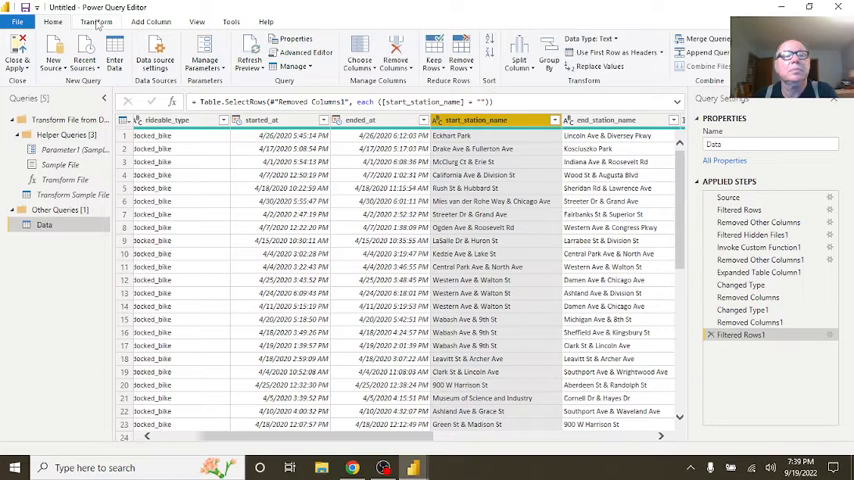
left_click(96, 20)
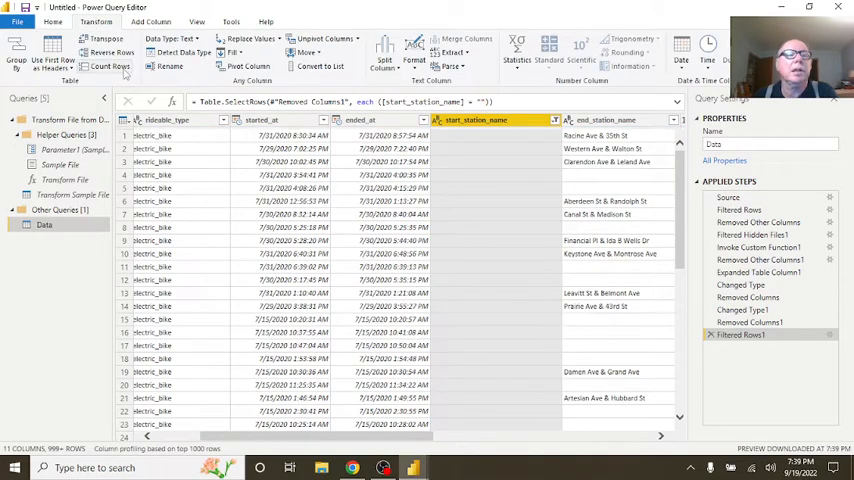
left_click(108, 66)
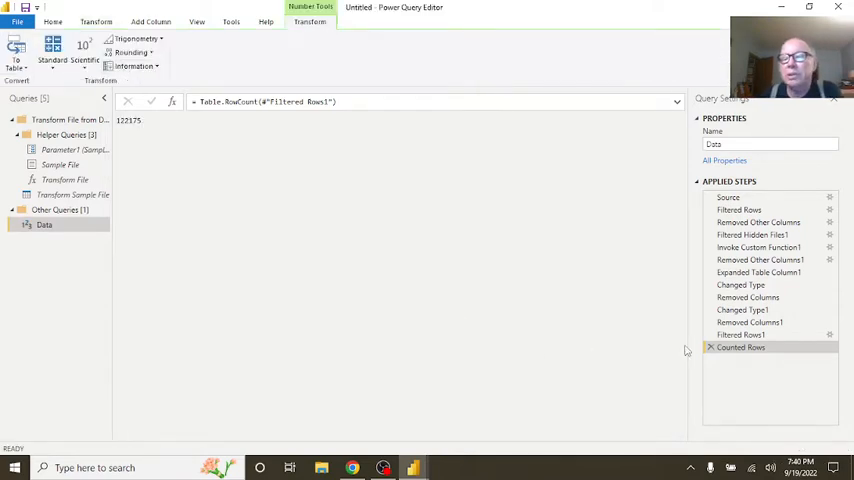
Step: Delete the Counted Rows and blank-only Filtered Rows steps
left_click(740, 334)
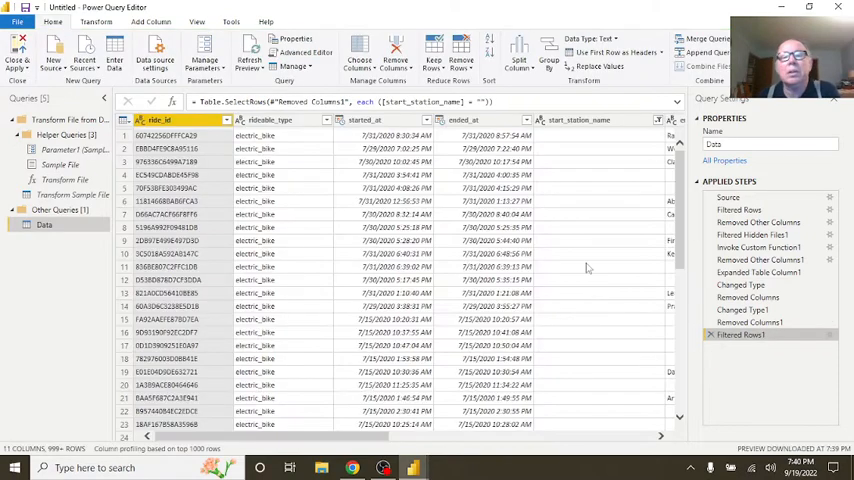
scroll("right", 3)
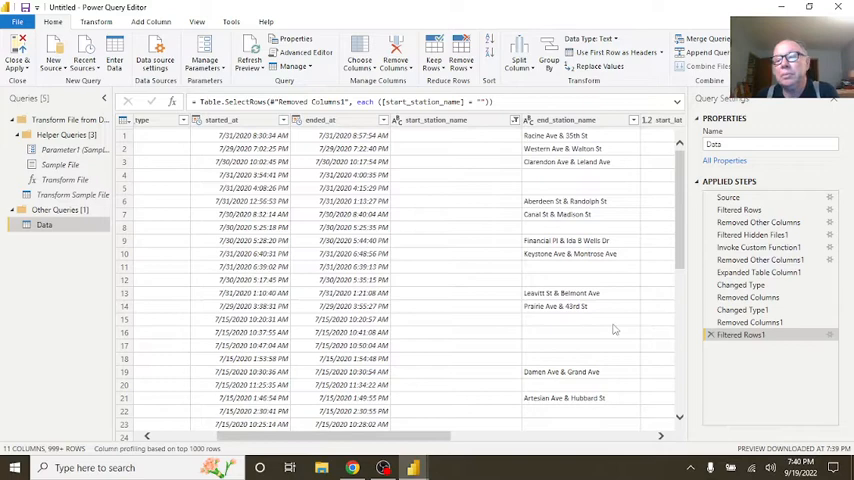
left_click(748, 322)
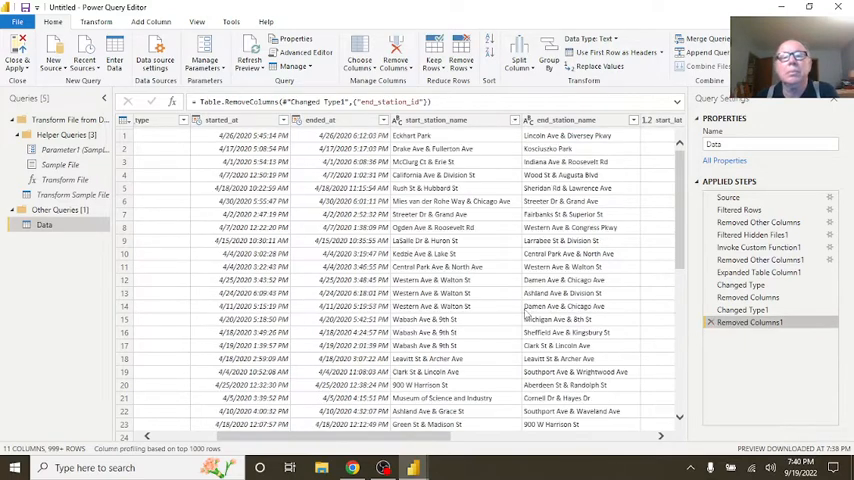
mouse_move(500, 204)
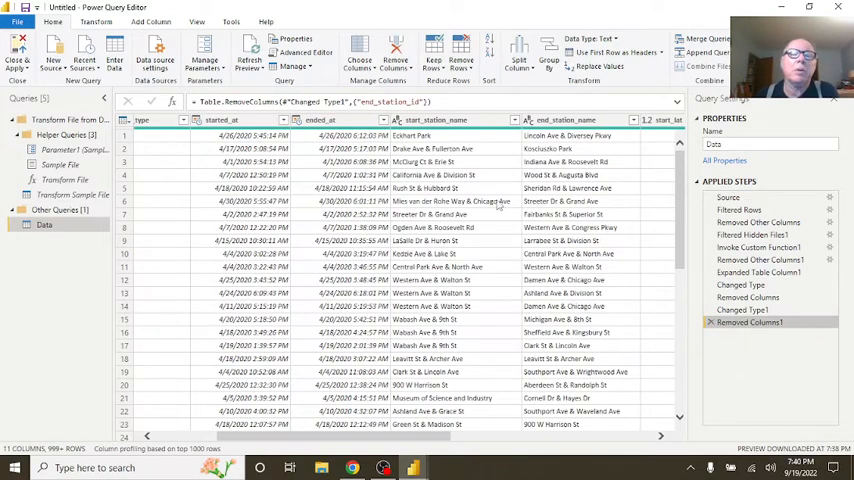
Step: Remove rows with empty start_station_name and empty end_station_name
left_click(384, 120)
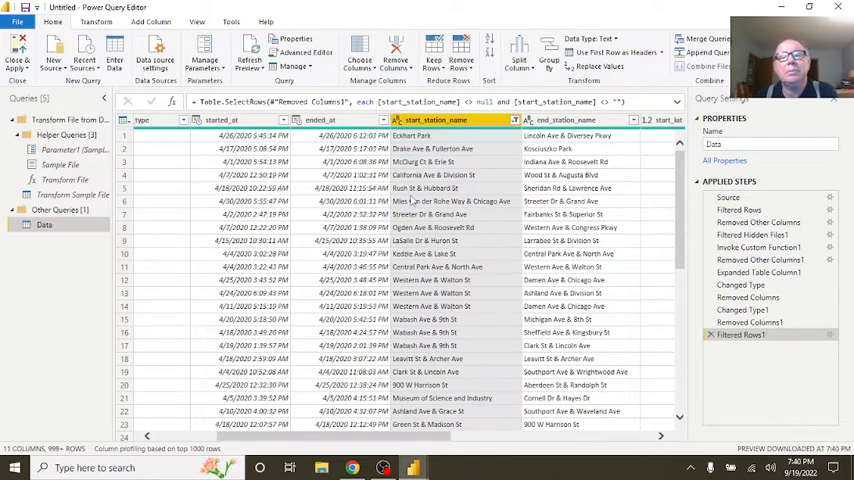
left_click(564, 120)
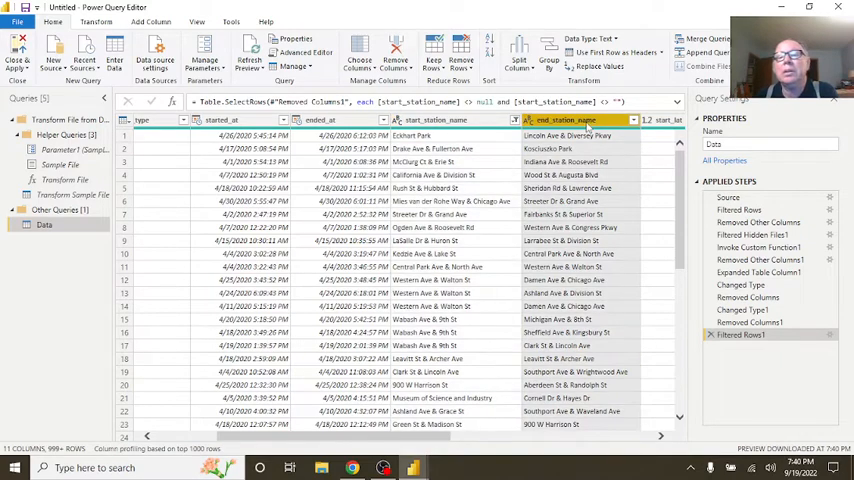
left_click(632, 120)
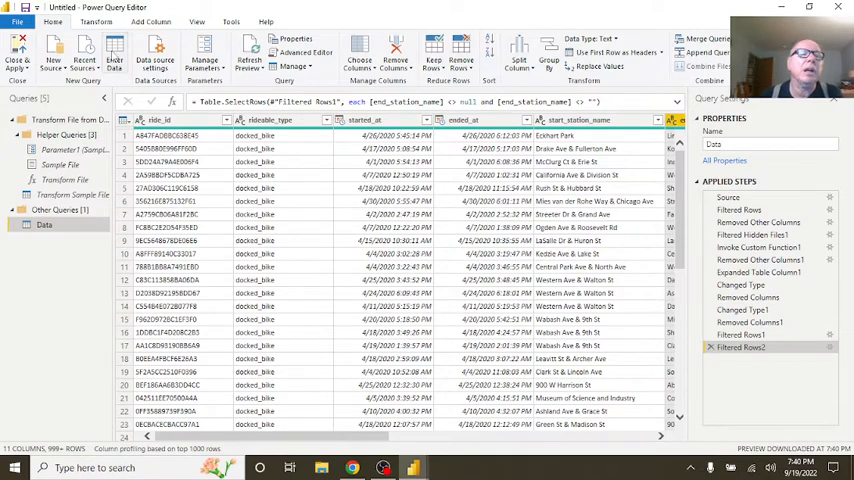
Step: Count the remaining rows (about 5.3 million), then discard the count and the empty-station filters
left_click(96, 22)
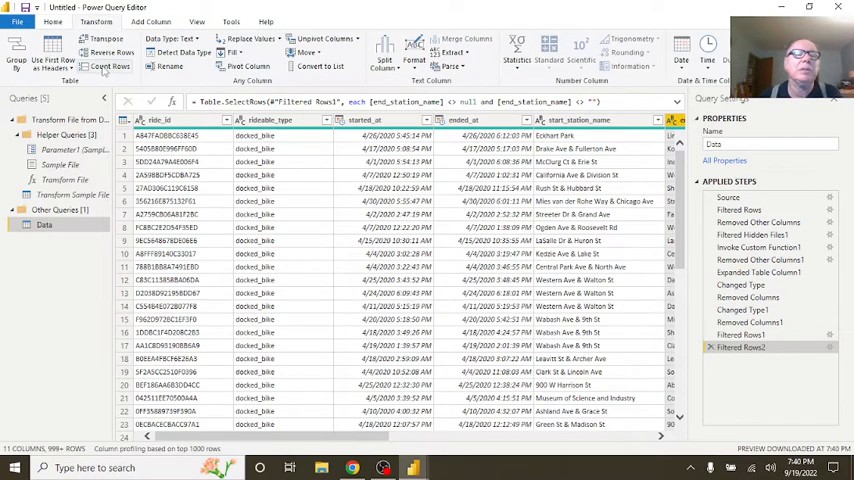
left_click(110, 66)
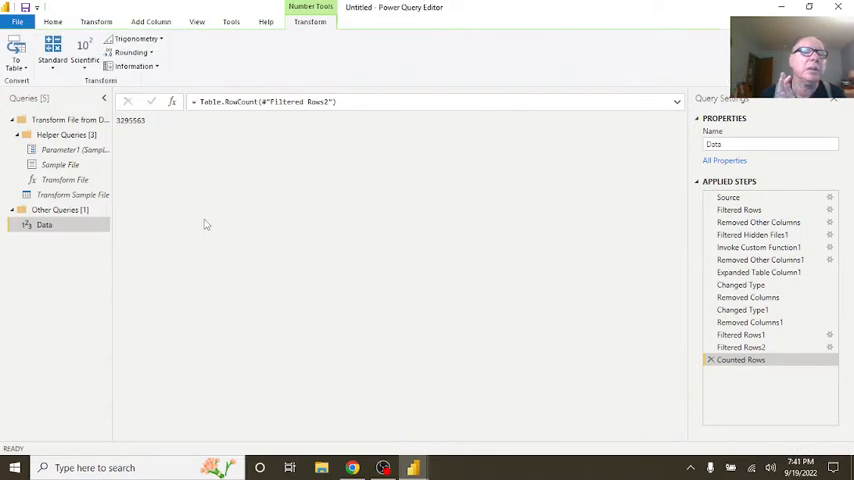
mouse_move(172, 178)
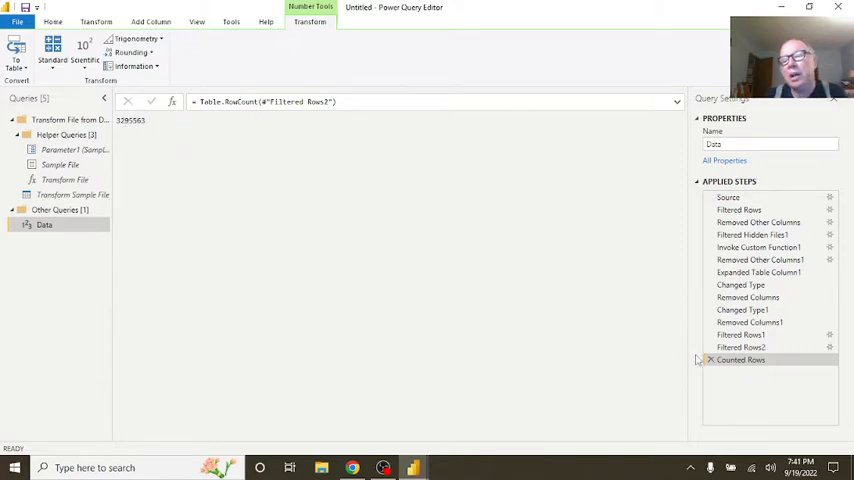
left_click(740, 348)
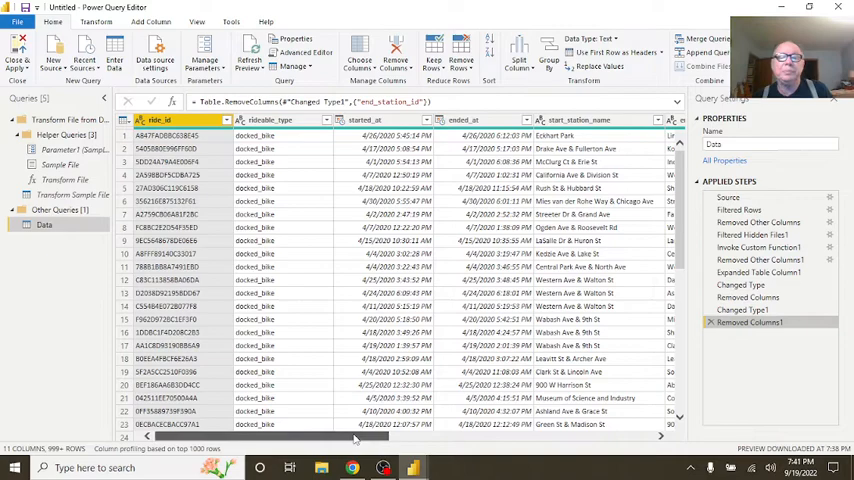
Step: Replace blank start_station_name values with the placeholder "ABC St" and review the column filter
scroll("right", 3)
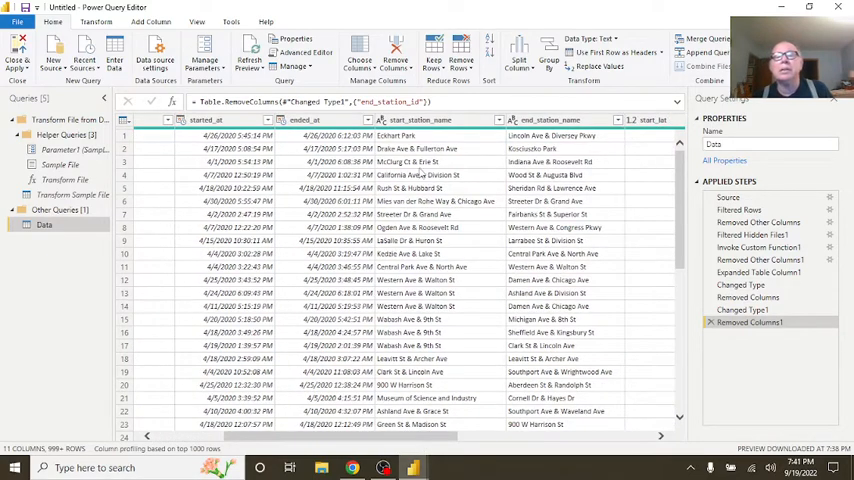
left_click(420, 120)
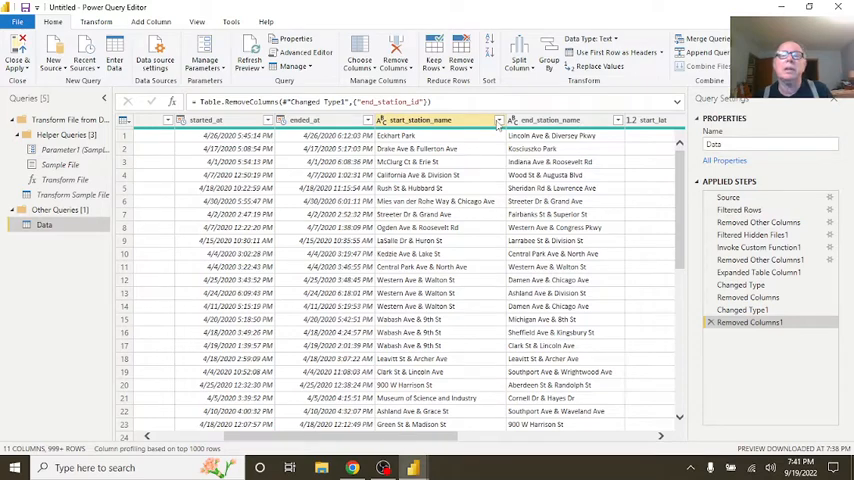
left_click(496, 120)
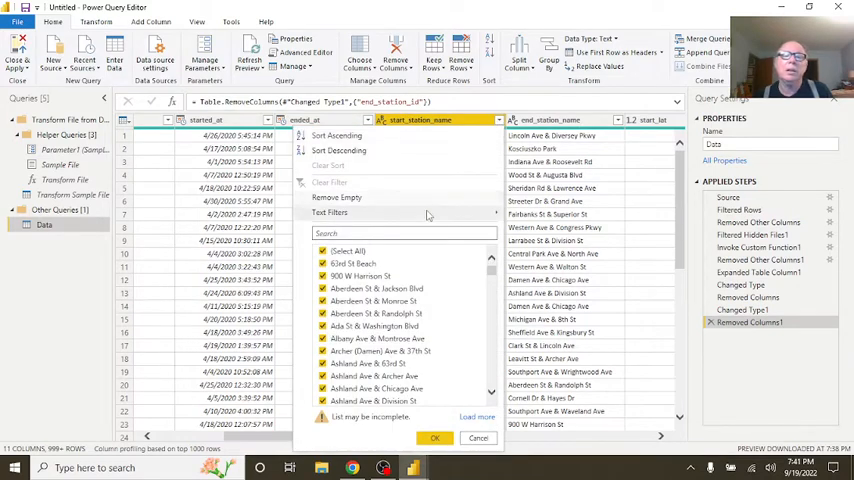
right_click(420, 120)
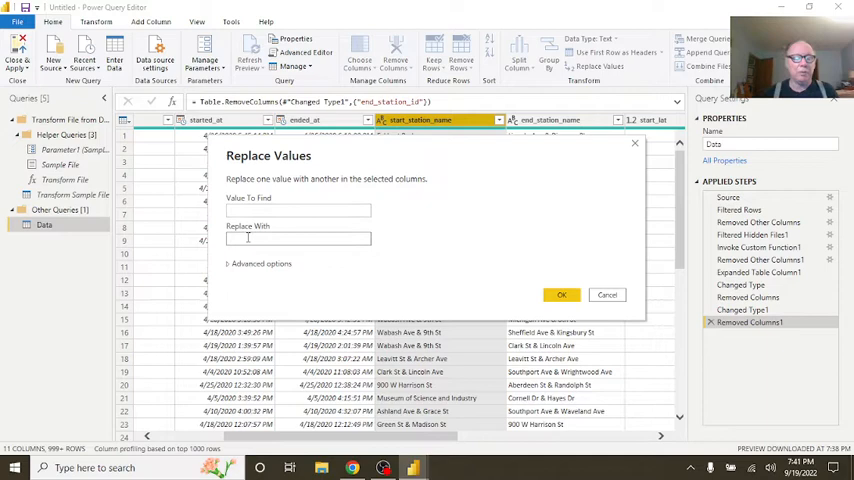
type("ABC St")
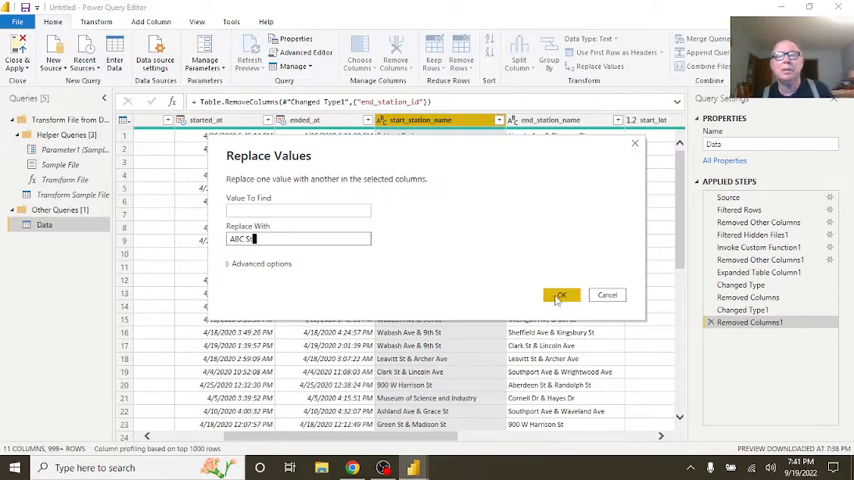
left_click(560, 294)
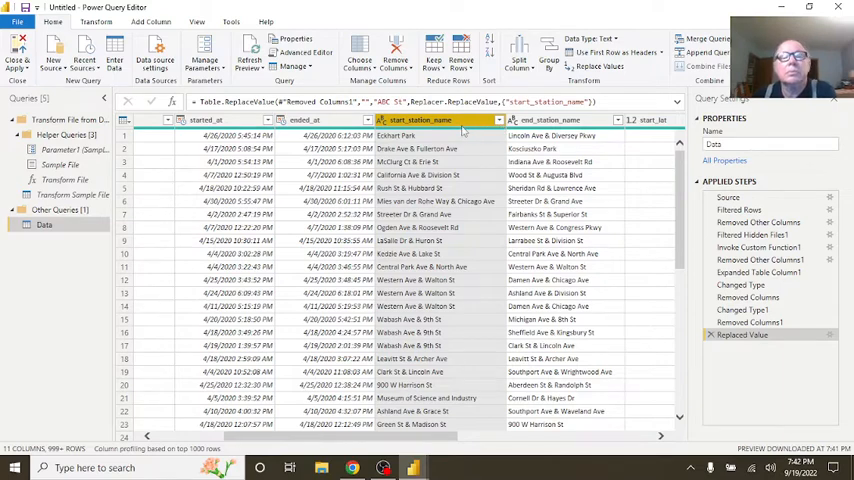
left_click(500, 120)
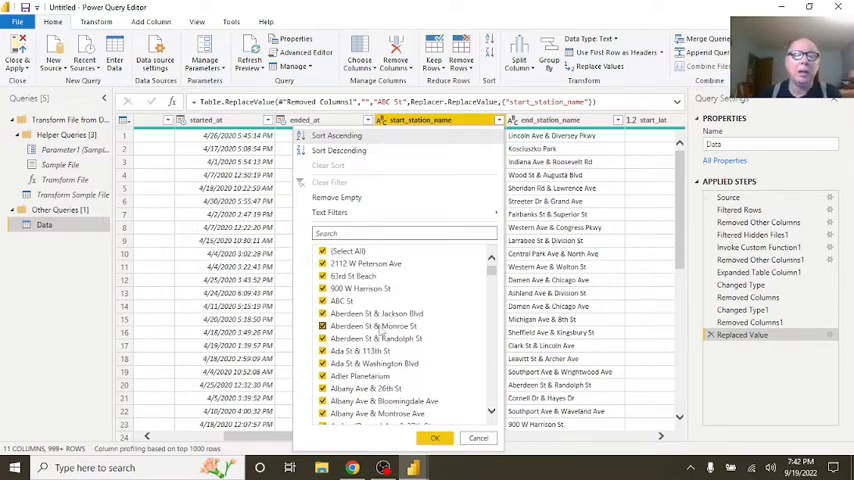
Step: Filter start_station_name to only "ABC St" rows, count them, then discard the count step
left_click(322, 300)
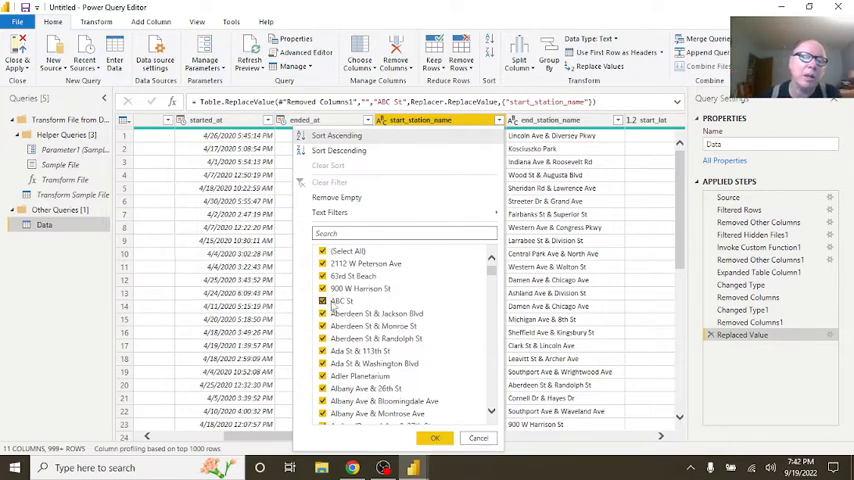
left_click(322, 252)
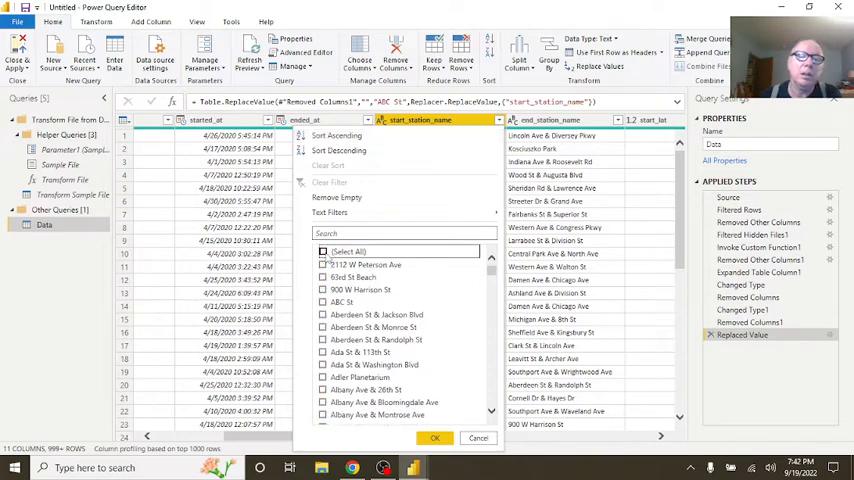
left_click(324, 300)
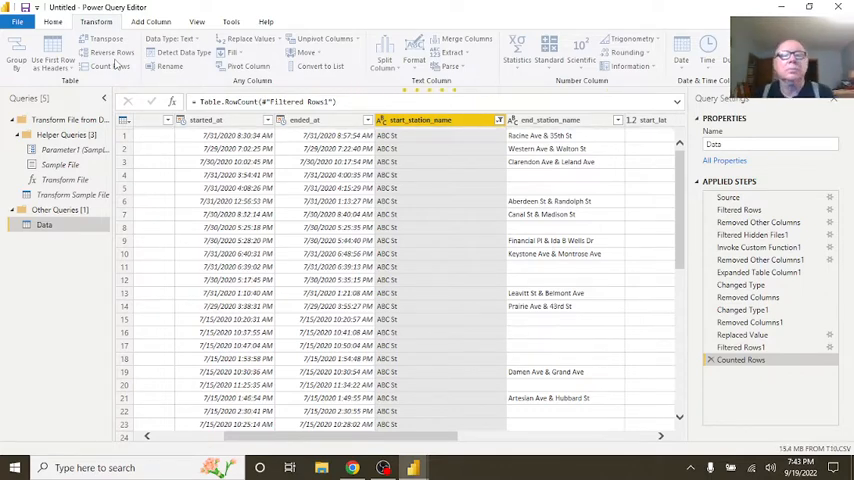
left_click(100, 66)
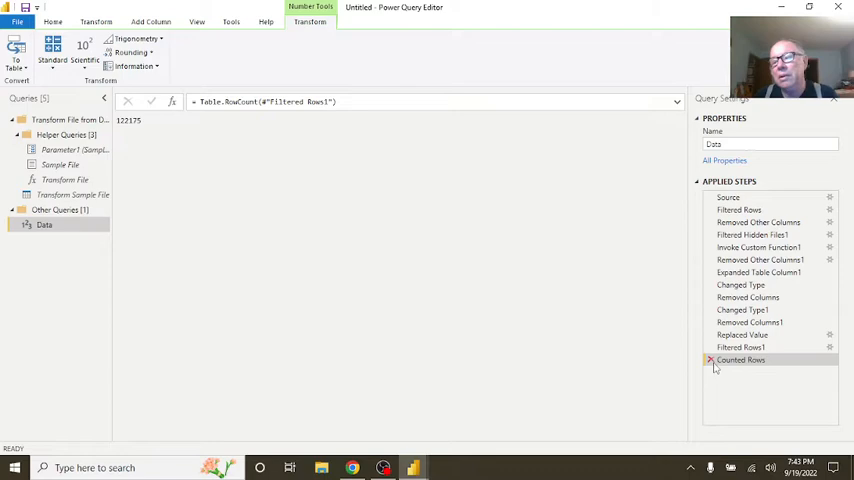
left_click(740, 348)
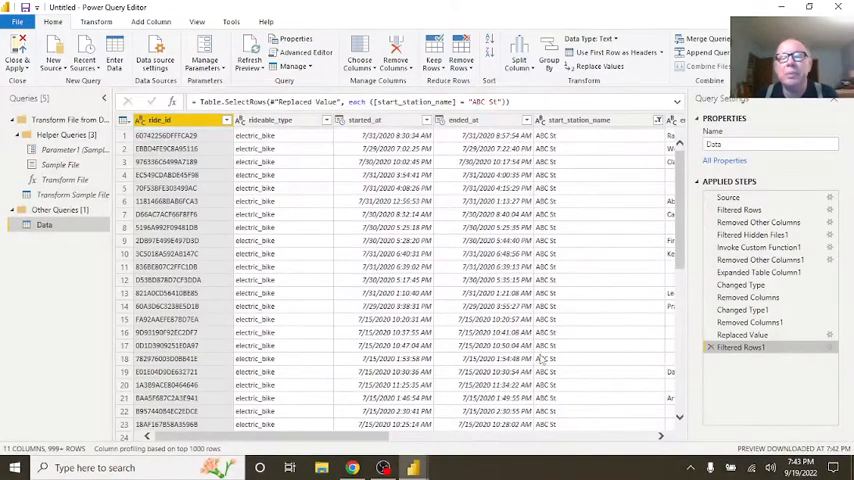
Step: Duplicate started_at as start_date and reduce it to the date only
scroll("right", 3)
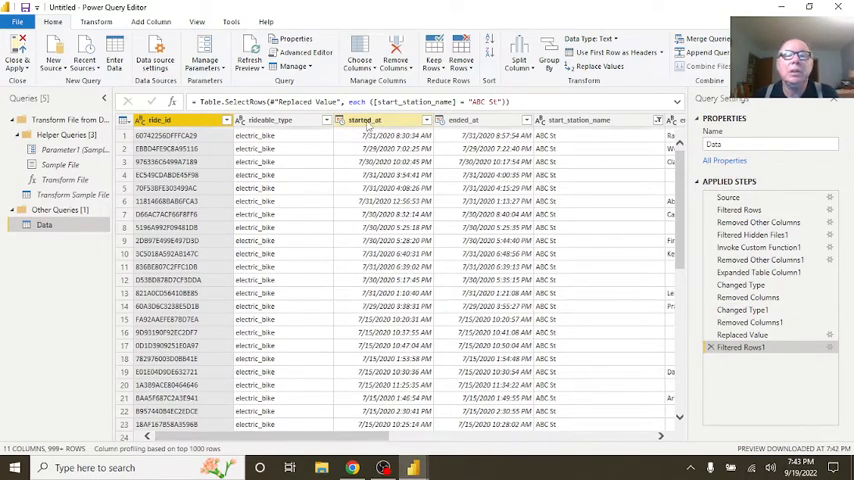
right_click(364, 120)
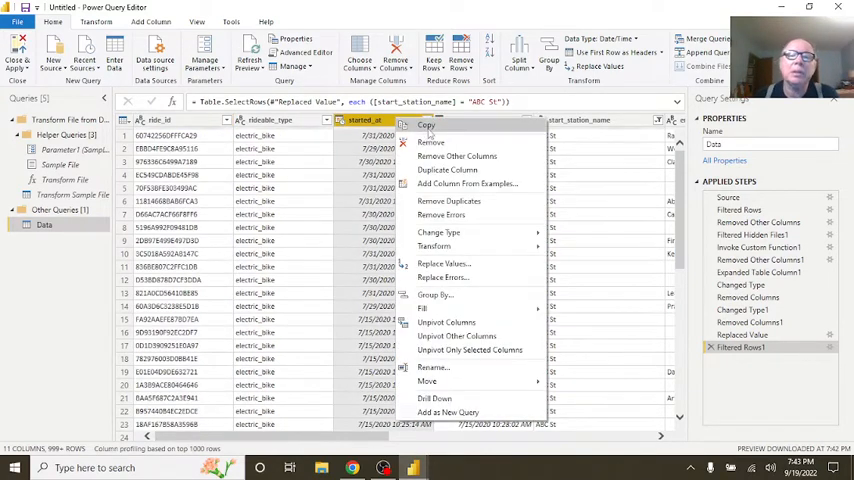
left_click(448, 168)
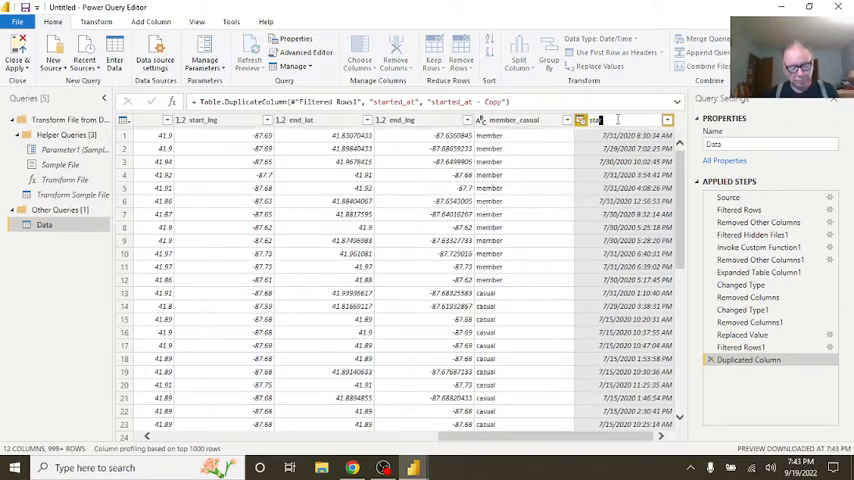
type("start_date")
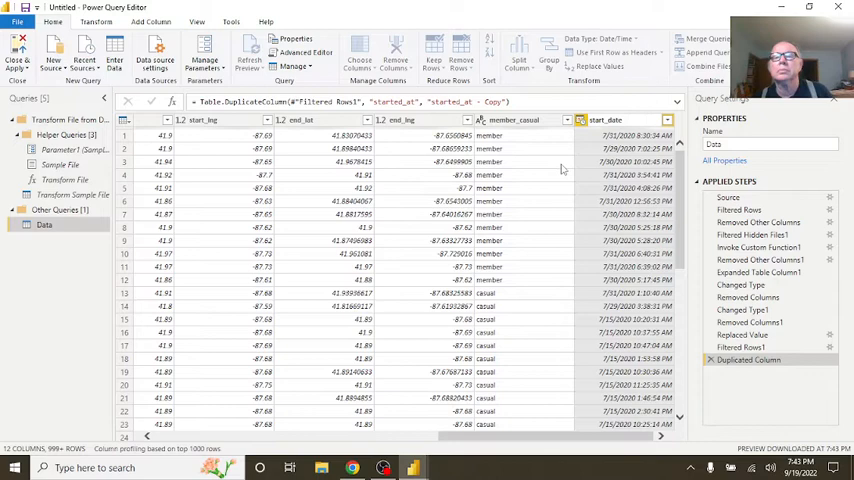
double_click(612, 120)
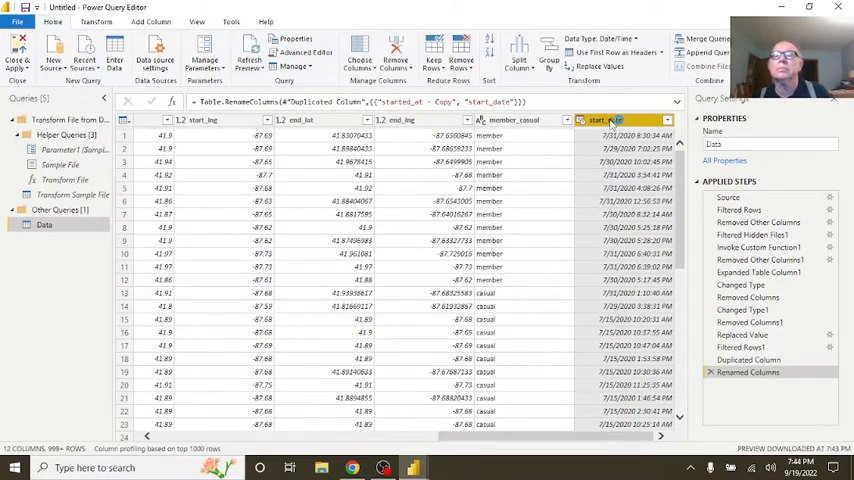
left_click(96, 20)
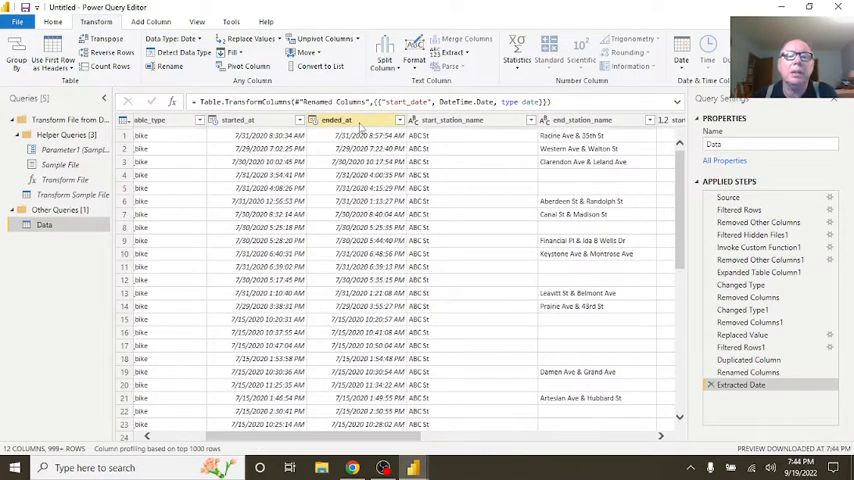
Step: Duplicate ended_at as end_date and reduce it to the date only
right_click(336, 120)
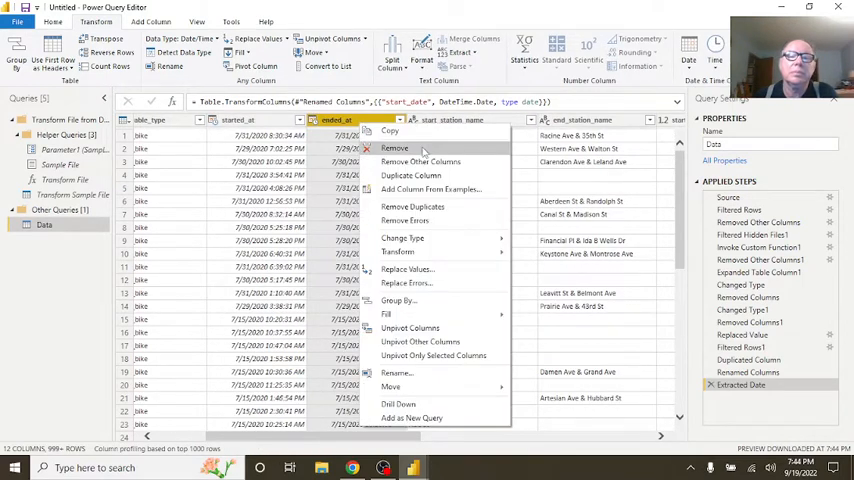
left_click(412, 176)
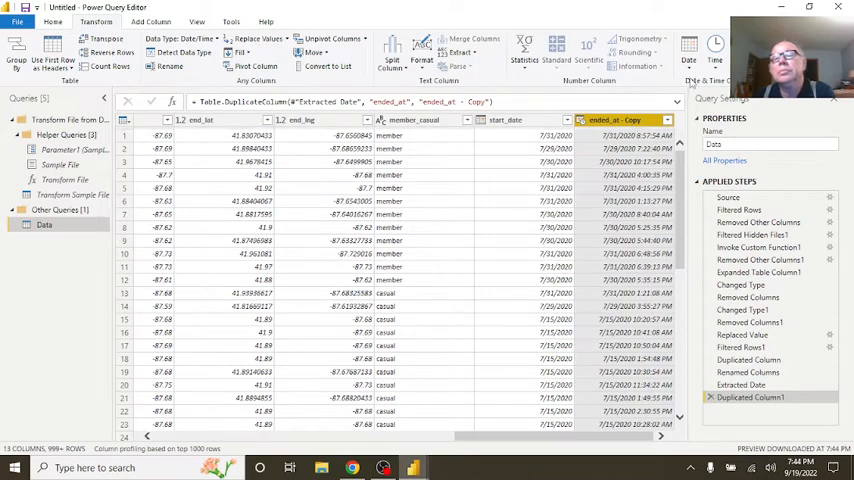
left_click(688, 48)
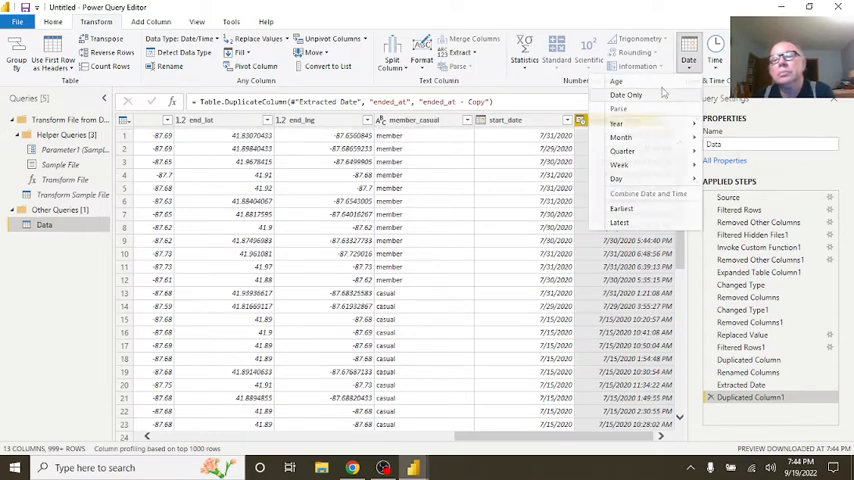
left_click(626, 94)
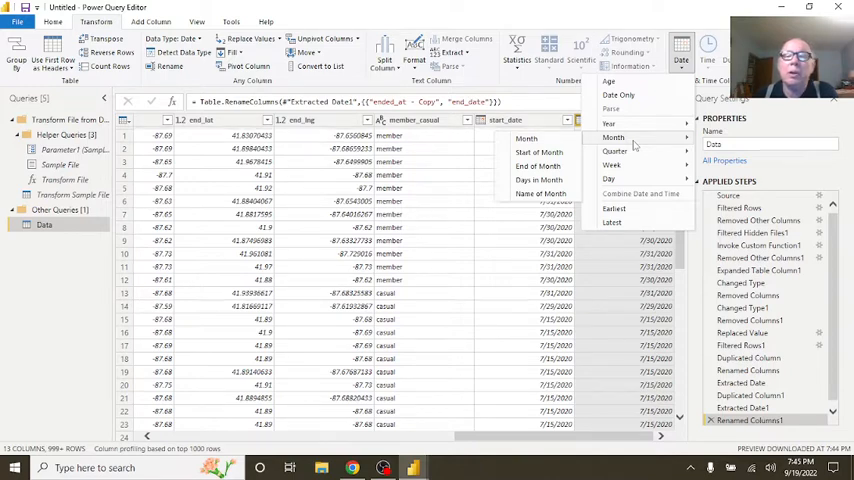
mouse_move(616, 152)
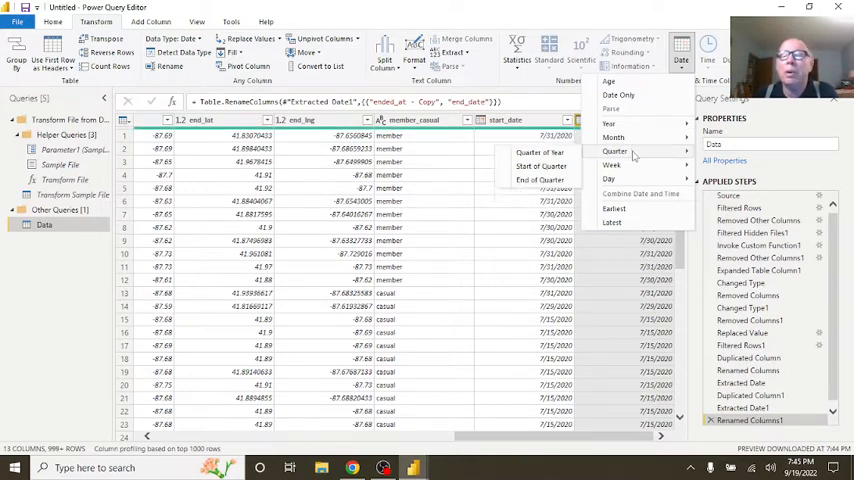
mouse_move(612, 164)
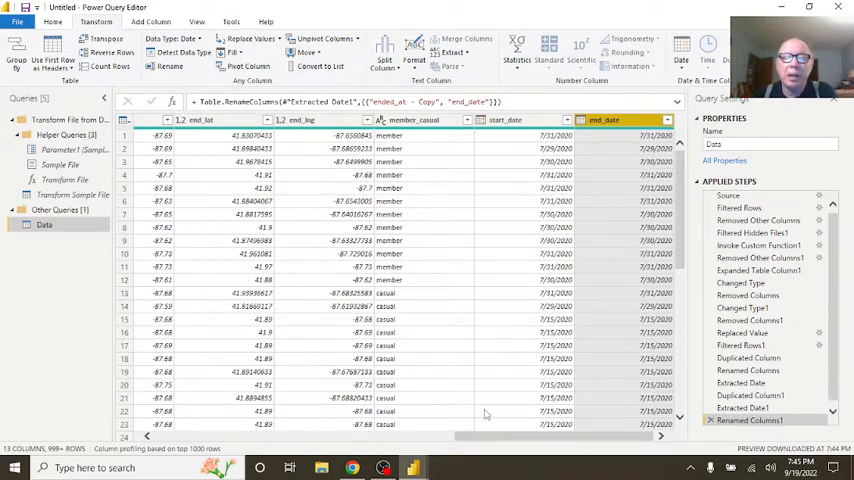
mouse_move(316, 300)
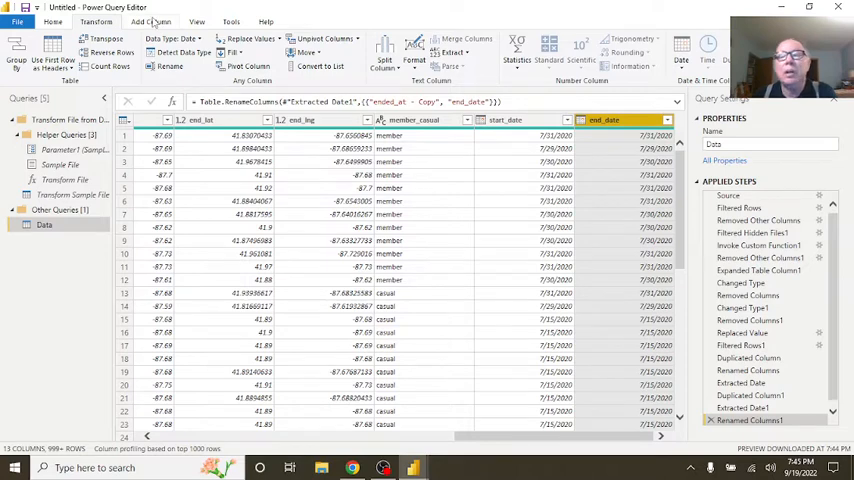
left_click(150, 20)
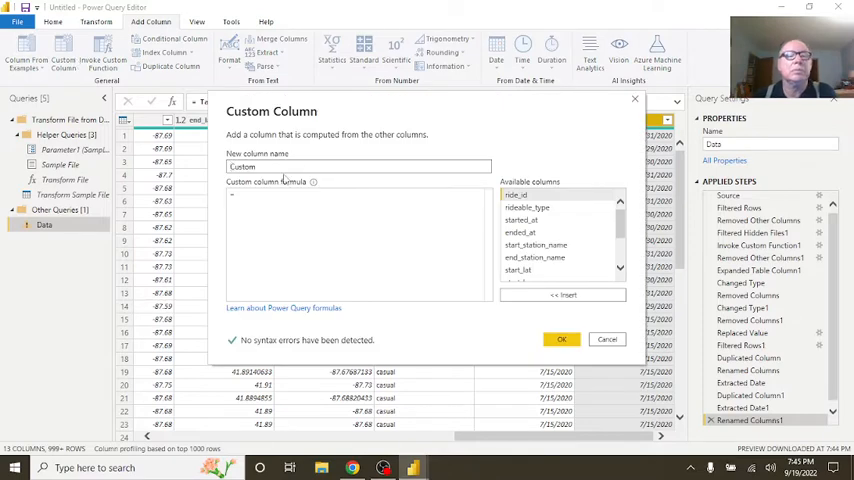
Step: Create custom column trip_duration as Number.Abs([ended_at] - [started_at])
triple_click(358, 166)
type("trip_duration")
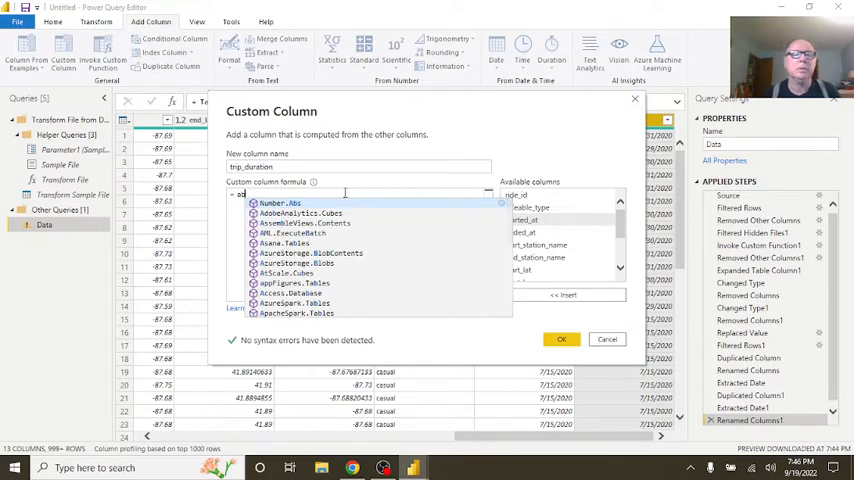
left_click(284, 204)
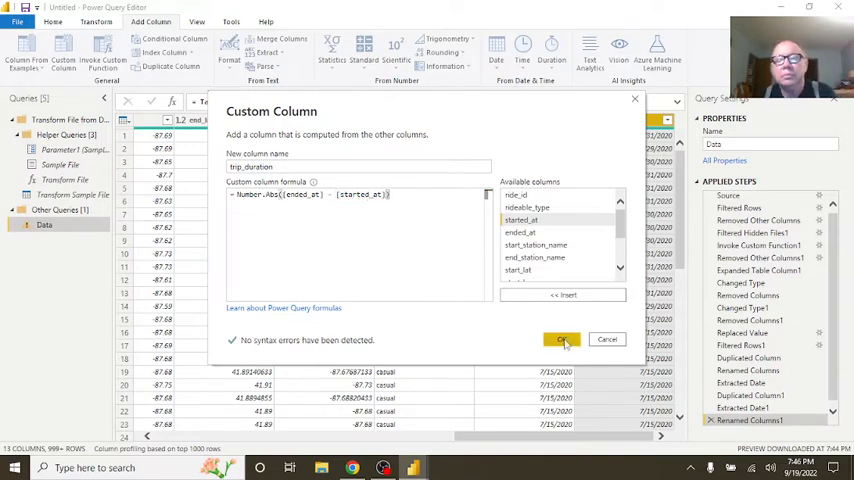
left_click(560, 340)
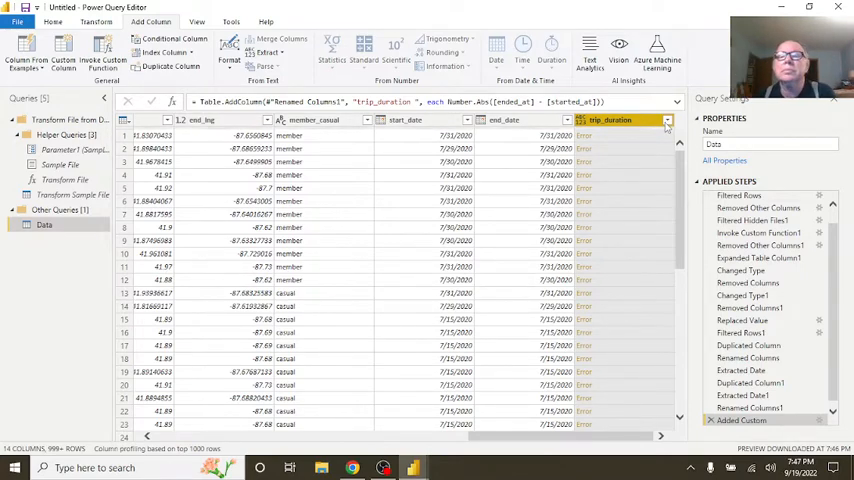
left_click(666, 120)
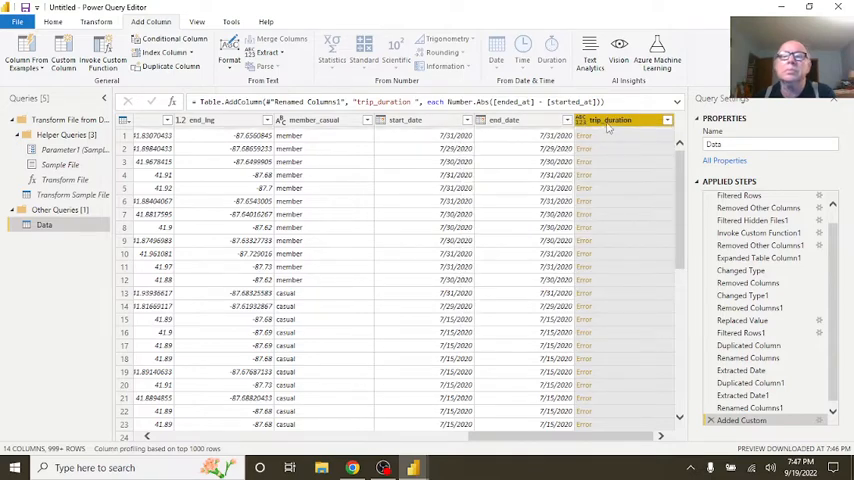
Step: Bring up the column actions for trip_duration
right_click(612, 120)
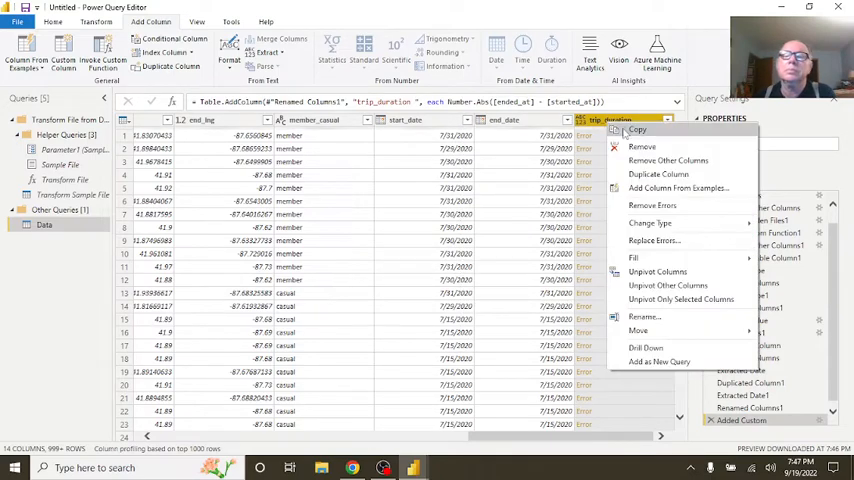
mouse_move(668, 160)
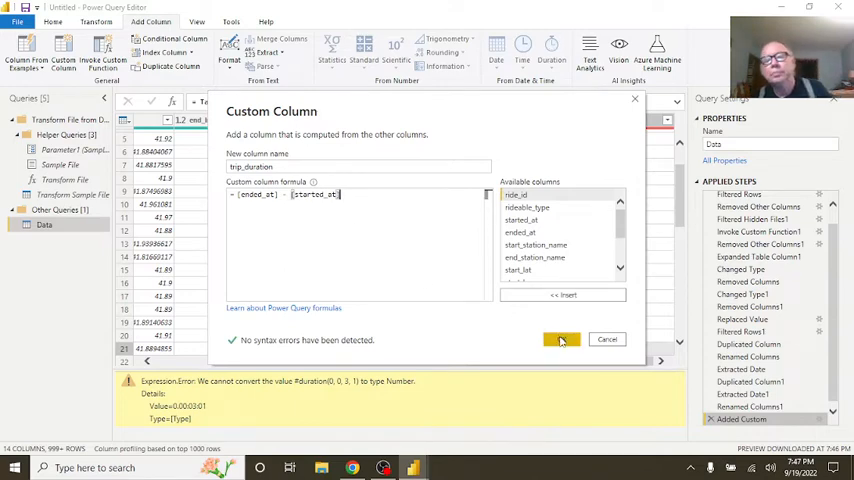
Step: Change trip_duration to plain [ended_at] - [started_at] so it holds time spans
left_click(560, 340)
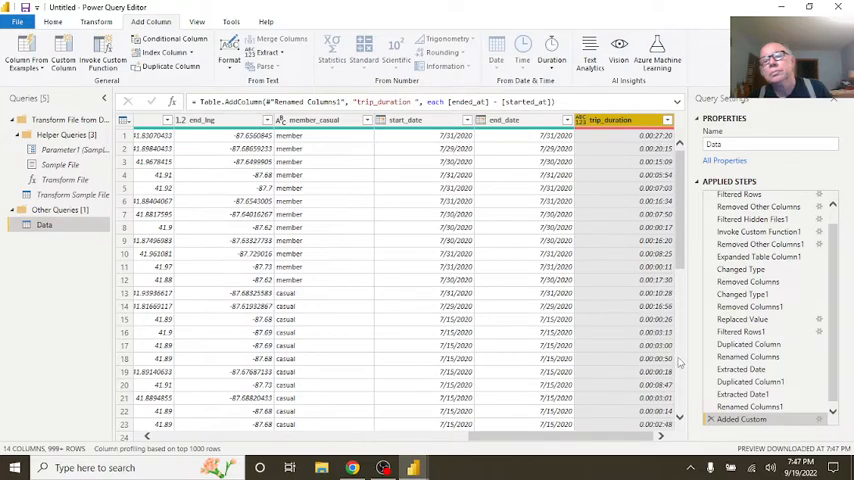
scroll("down", 3)
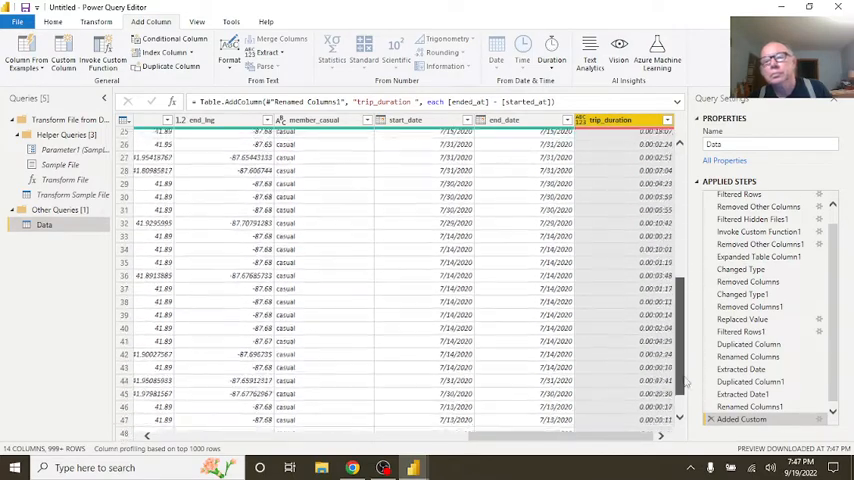
scroll("up", 3)
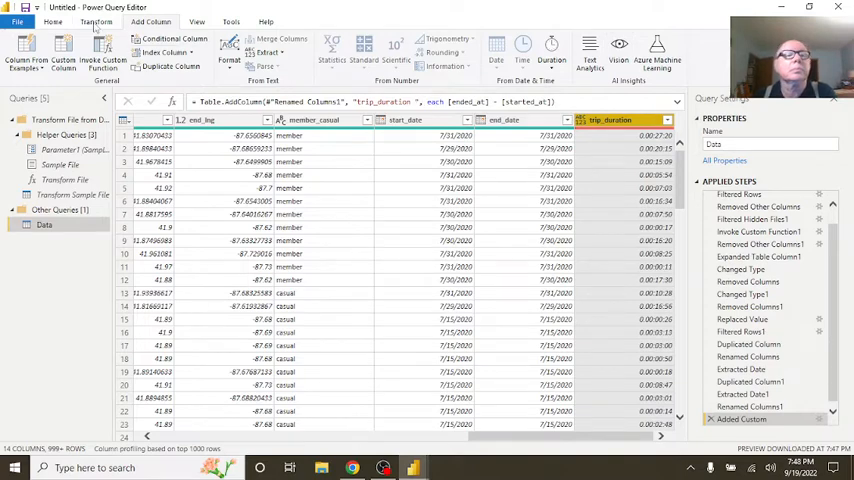
left_click(96, 22)
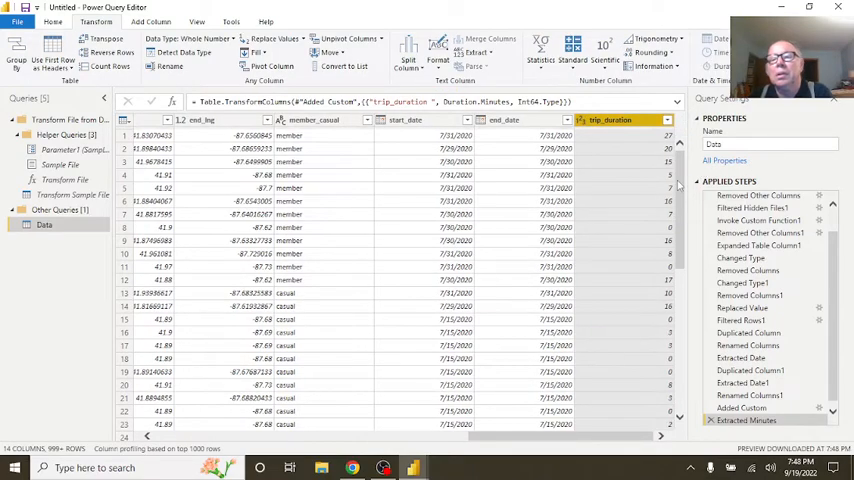
Step: Scroll through the trip_duration values to review the time spans
scroll("down", 3)
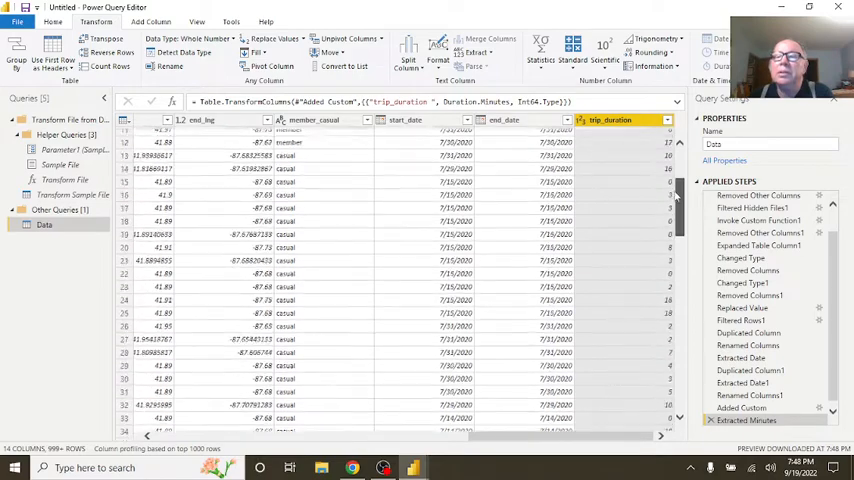
scroll("up", 3)
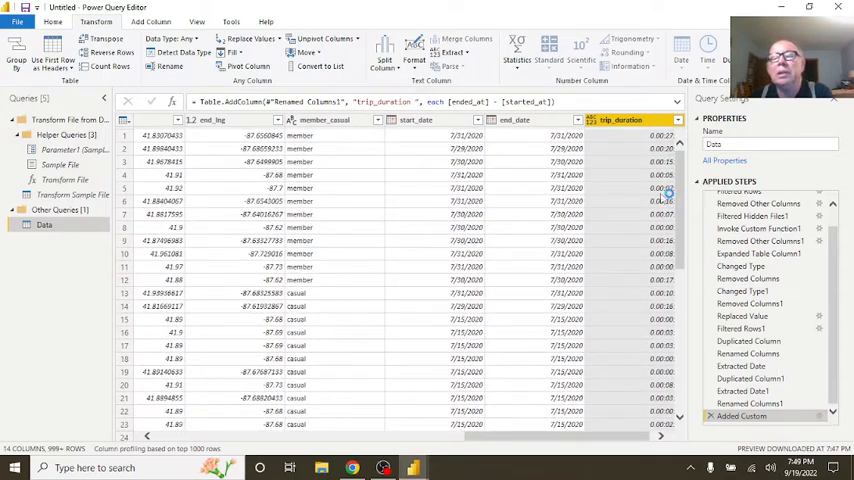
mouse_move(610, 192)
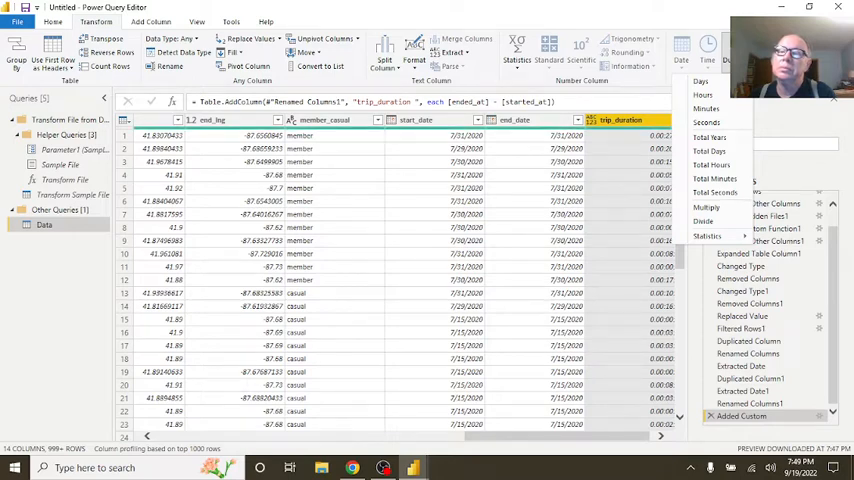
mouse_move(714, 178)
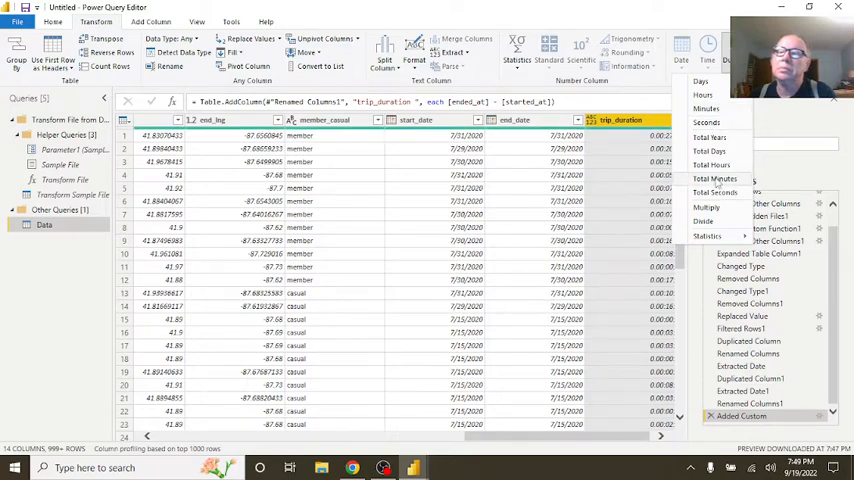
Step: Convert trip_duration to Total Minutes decimal values
left_click(716, 178)
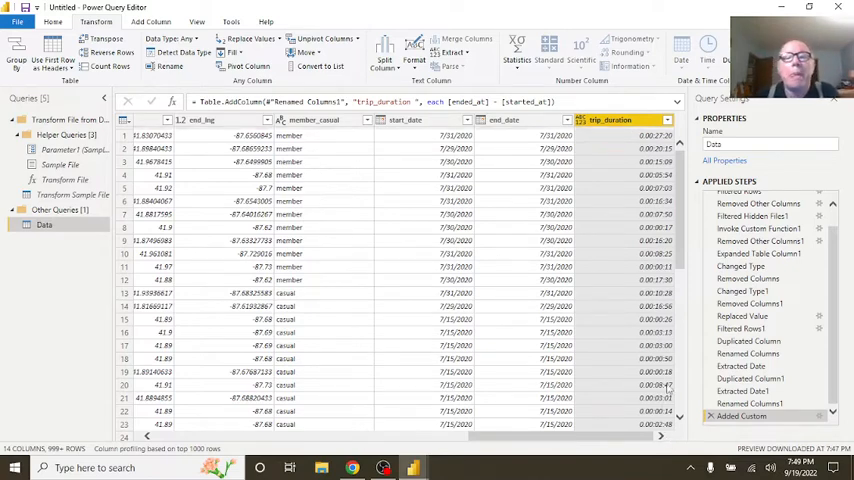
mouse_move(464, 444)
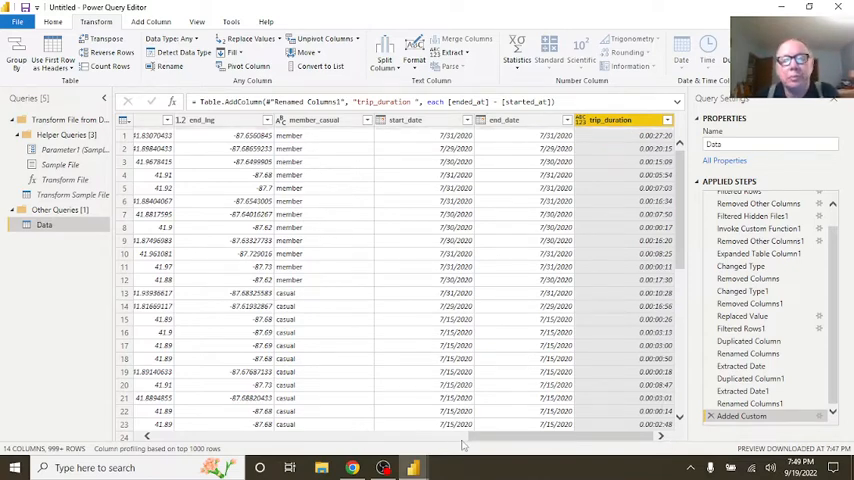
scroll("down", 3)
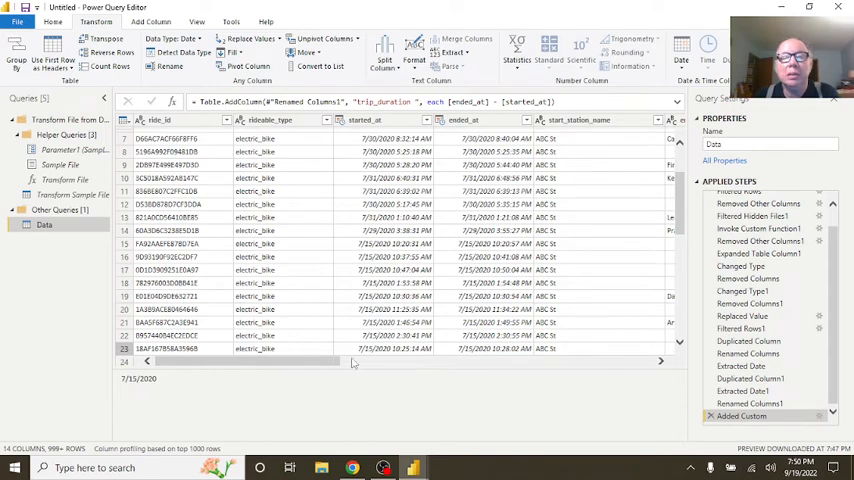
scroll("right", 3)
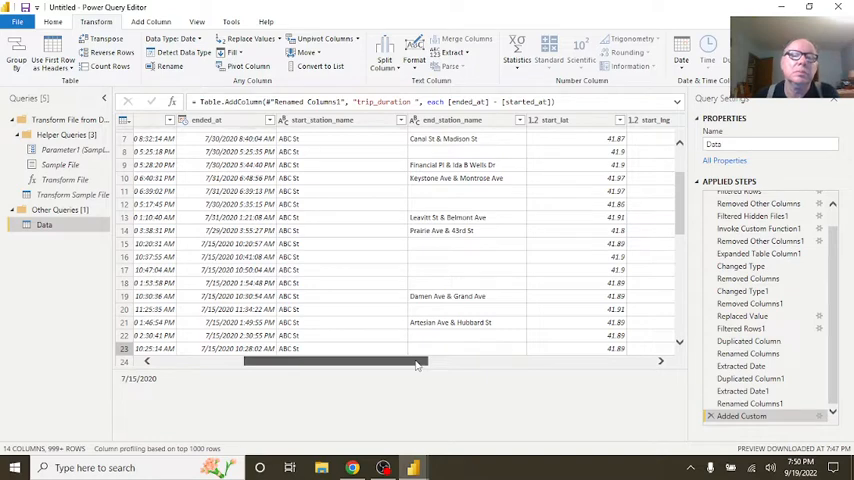
scroll("right", 3)
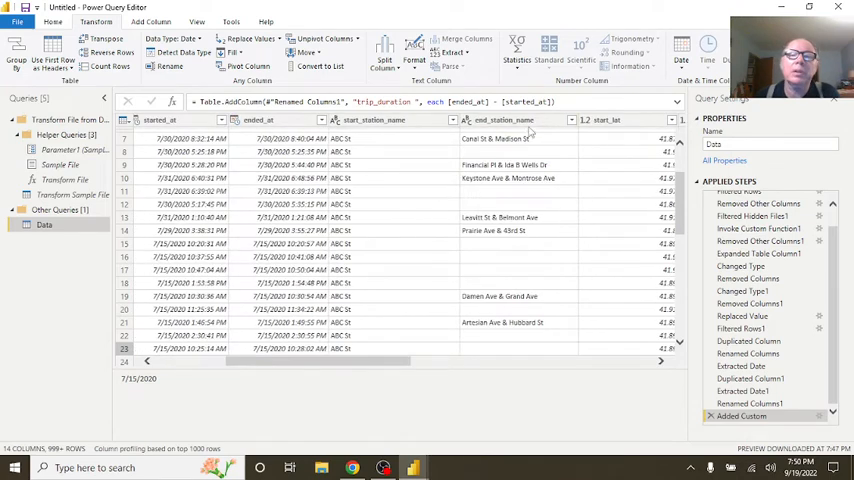
left_click(516, 120)
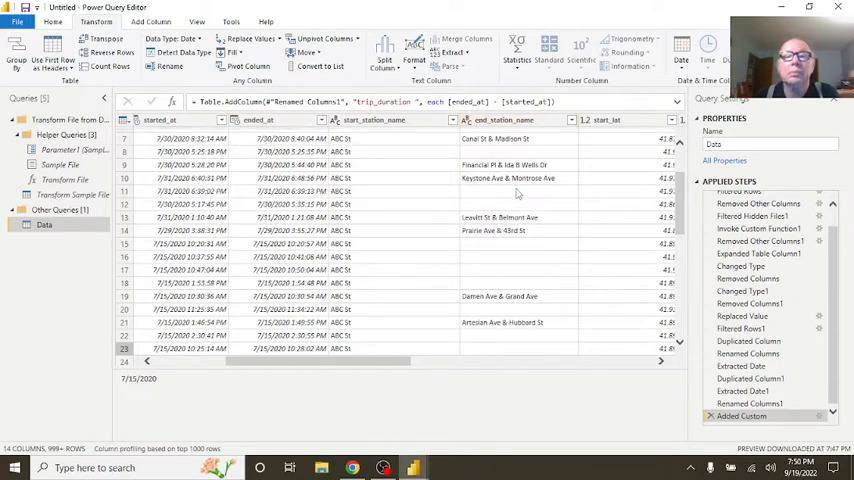
left_click(504, 120)
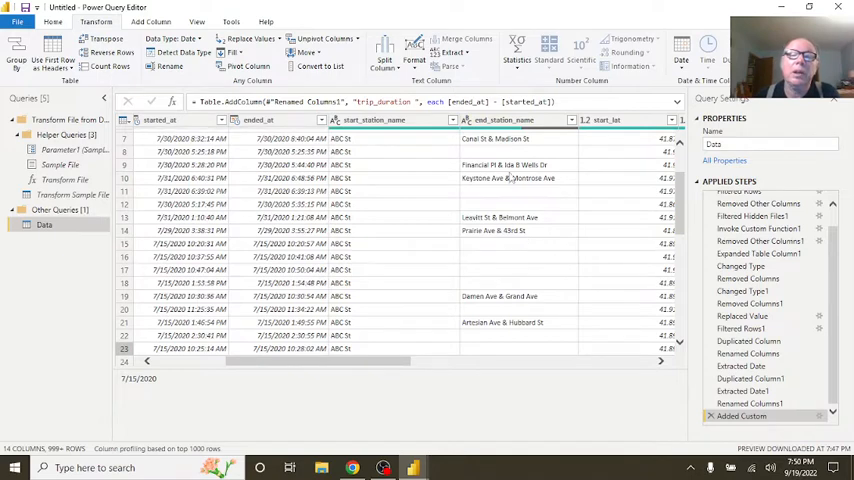
mouse_move(336, 202)
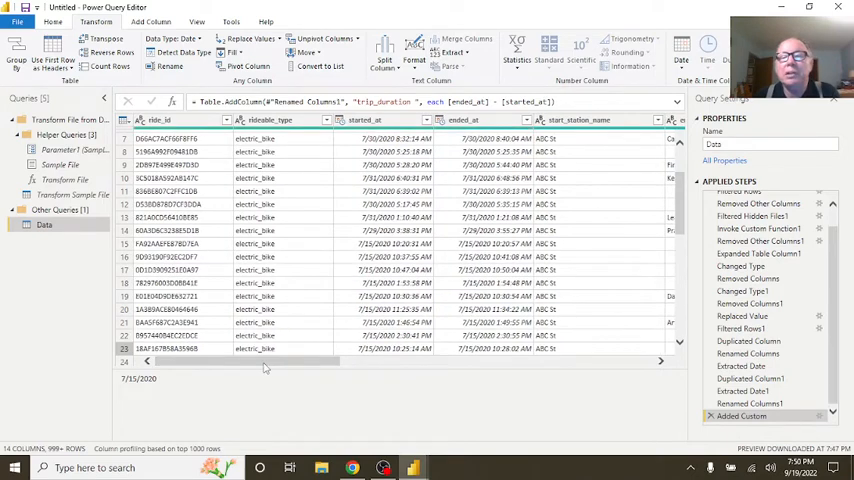
mouse_move(430, 252)
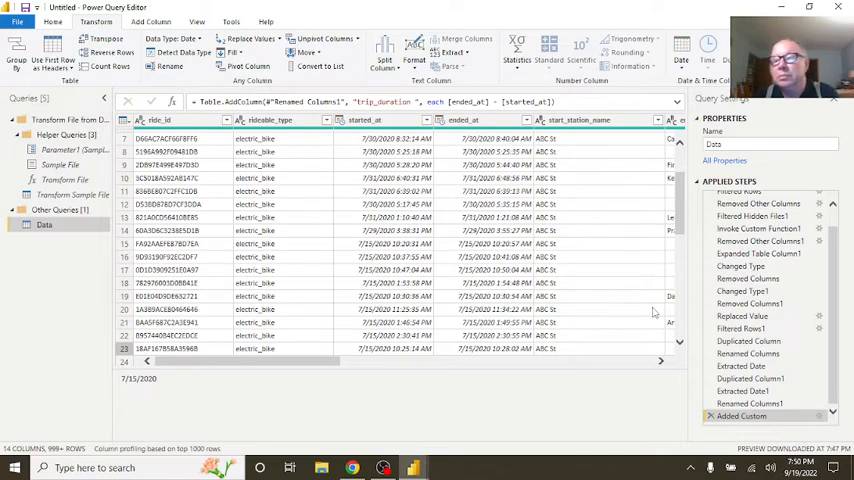
mouse_move(640, 312)
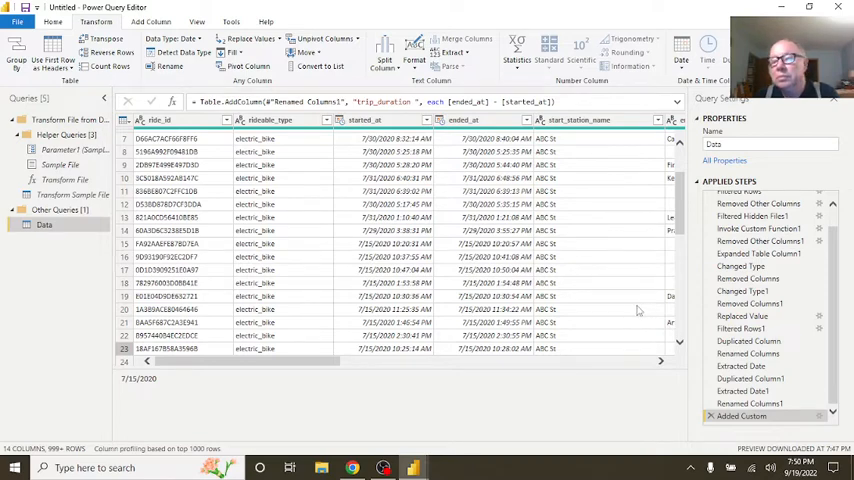
mouse_move(616, 308)
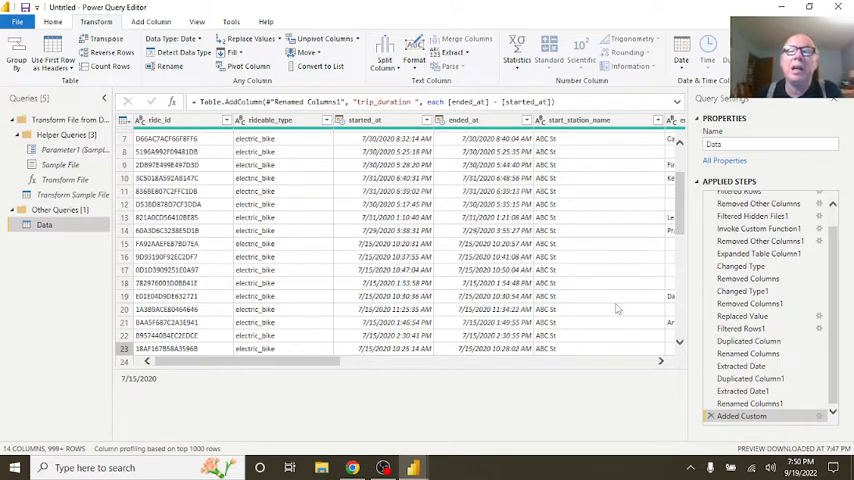
mouse_move(592, 308)
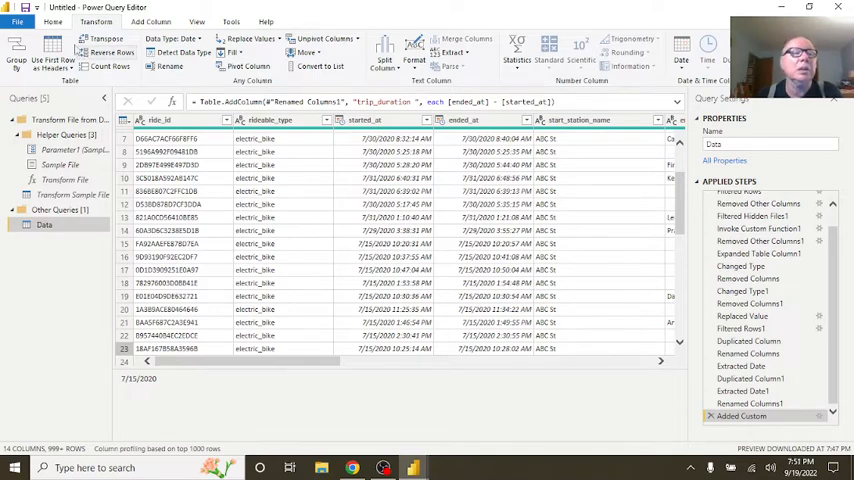
Step: Close & Apply from Home to load the cleaned Data query into the report
left_click(52, 22)
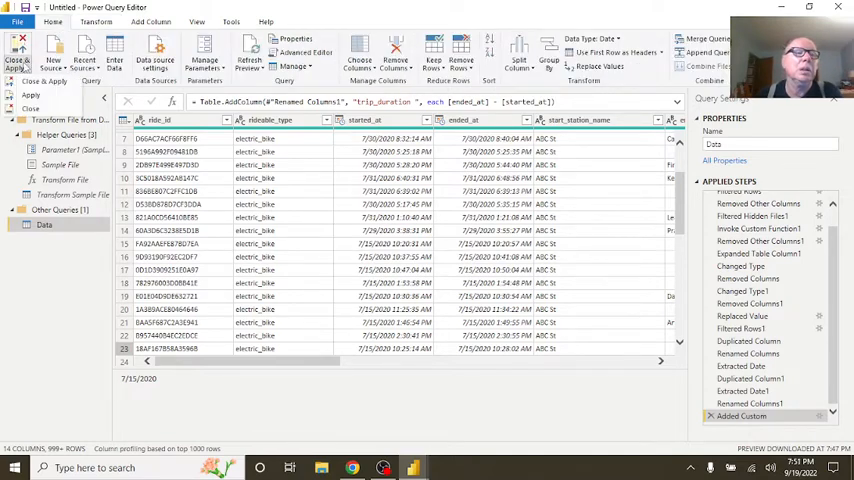
left_click(20, 50)
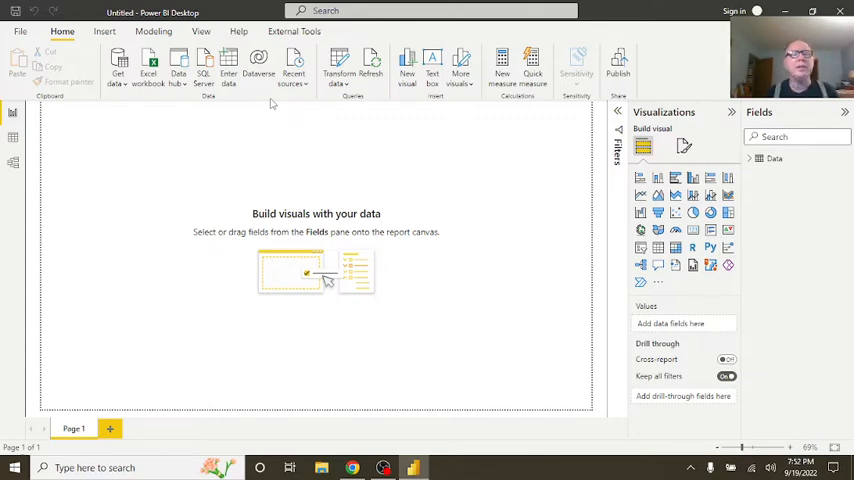
Step: Review the trip rows in Data view, return to Report view, and expand the Data table's fields
left_click(12, 140)
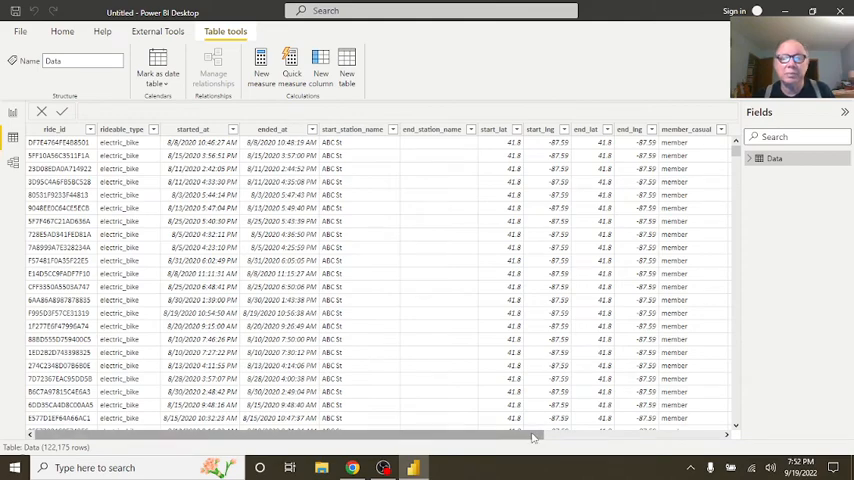
scroll("right", 3)
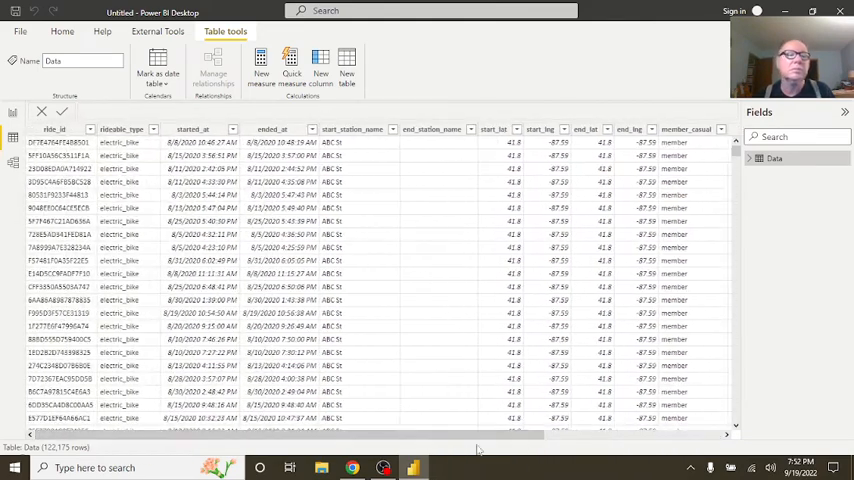
left_click(12, 112)
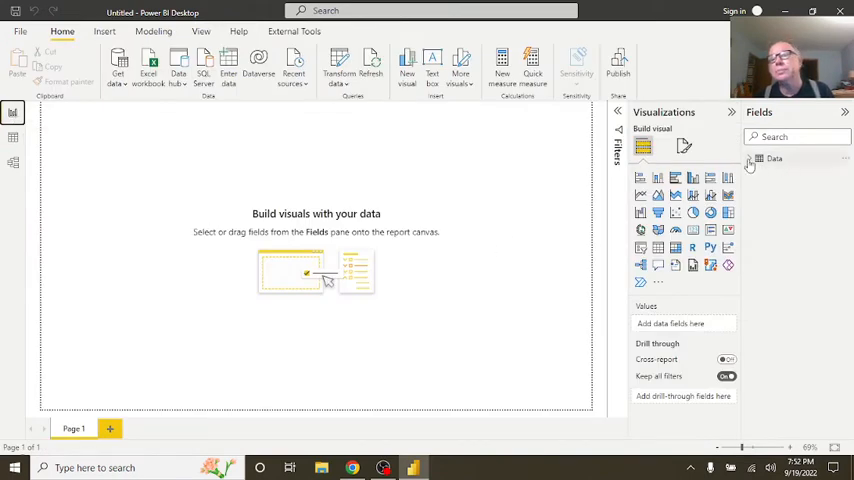
left_click(750, 162)
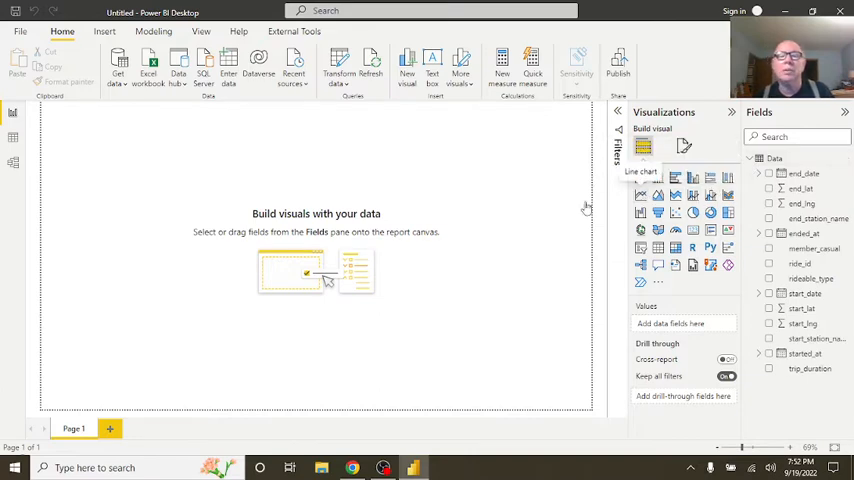
Step: Add a line chart with start_date on X and Count of start_date on Y
left_click(640, 172)
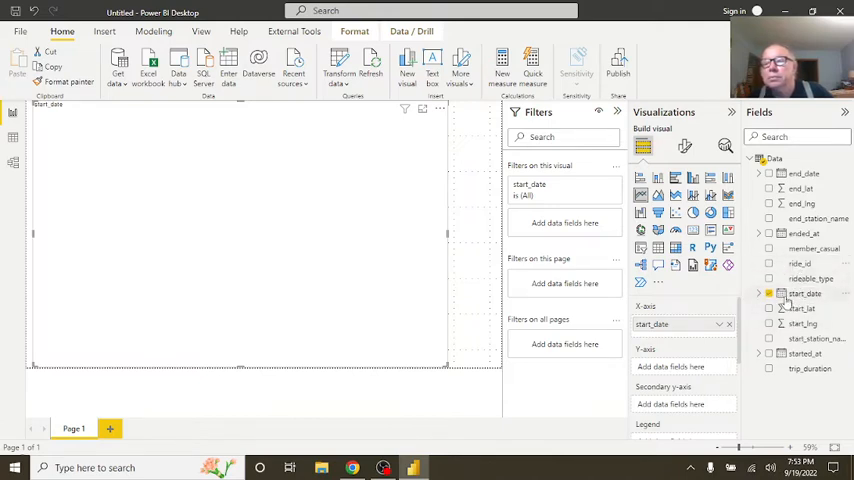
left_click(804, 292)
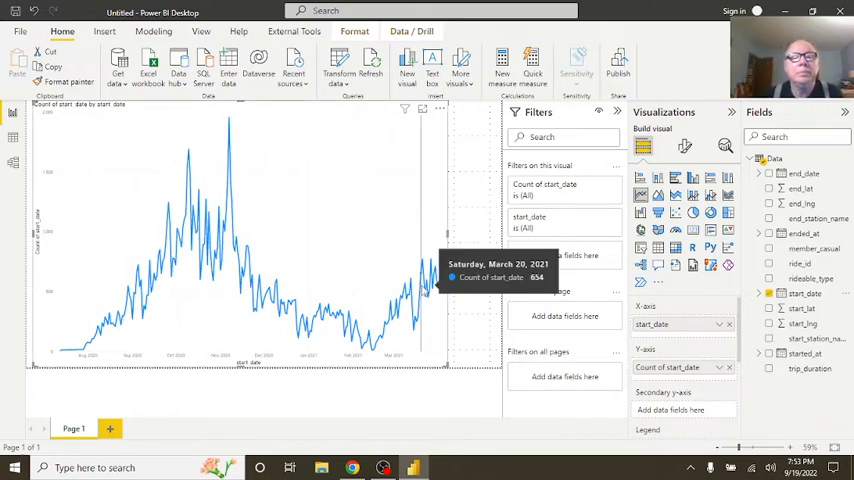
mouse_move(284, 224)
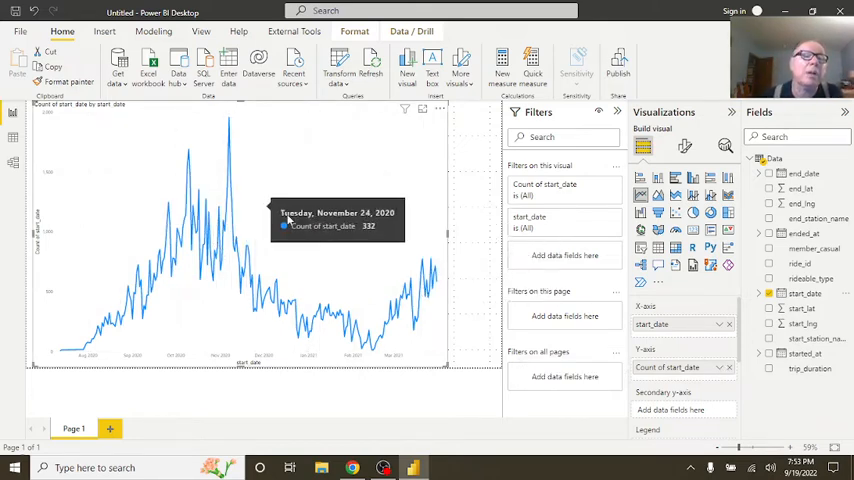
mouse_move(200, 182)
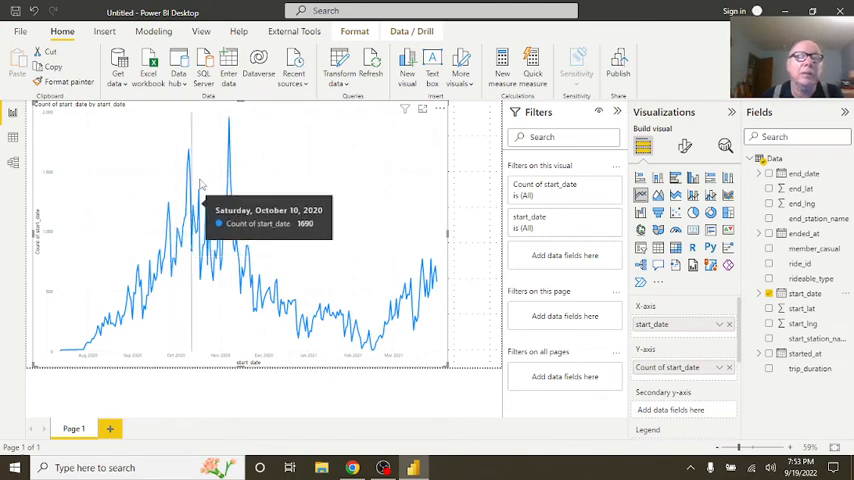
mouse_move(324, 196)
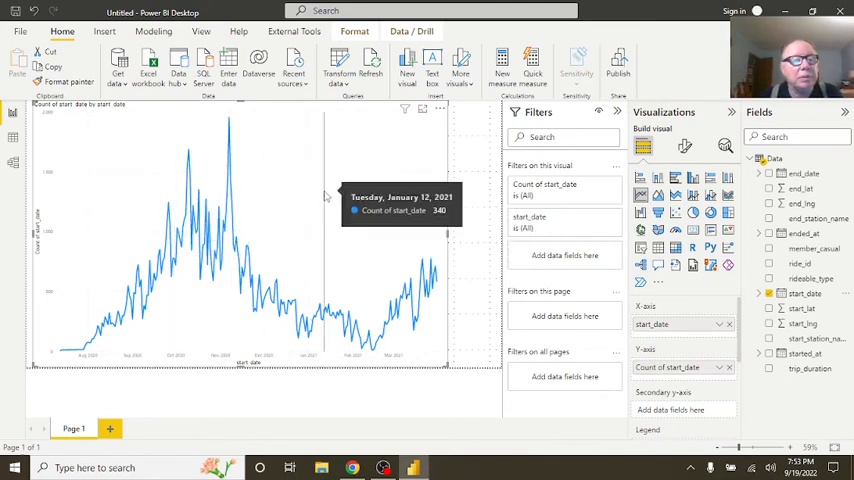